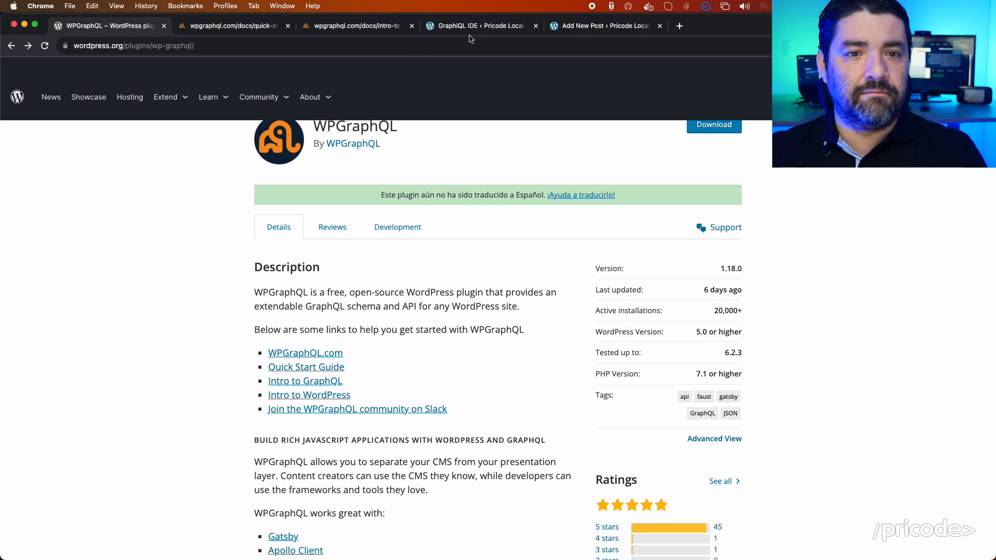
# Switch to the local site's GraphiQL IDE holding the posts id, title and content query.
pyautogui.click(479, 26)
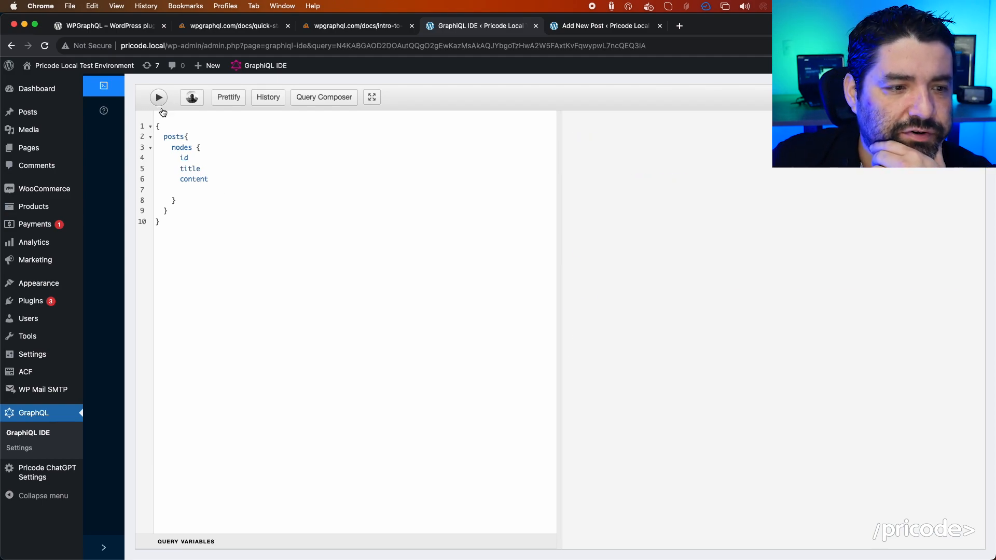
# Run the posts query, which returns 'This is a test', and view the admin posts list.
pyautogui.click(158, 97)
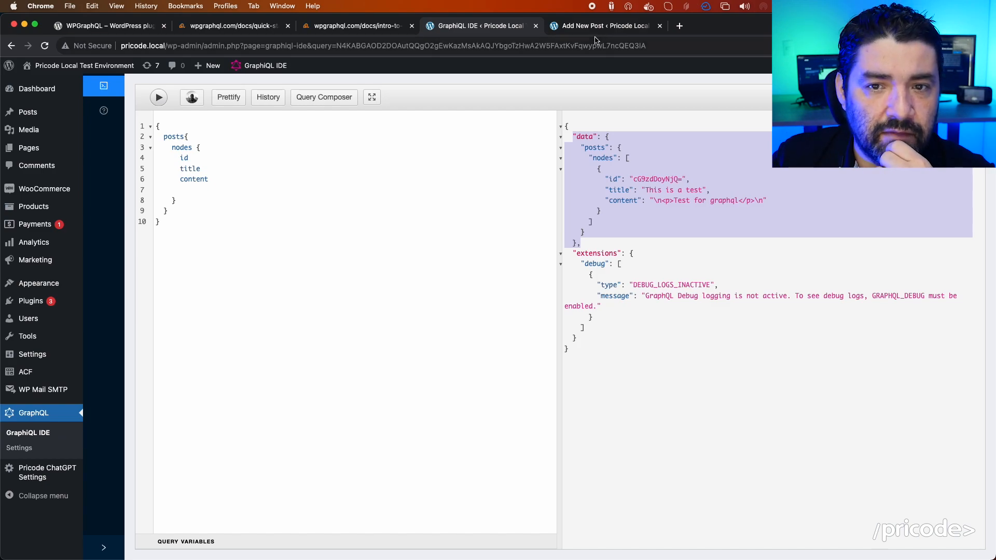
pyautogui.click(600, 26)
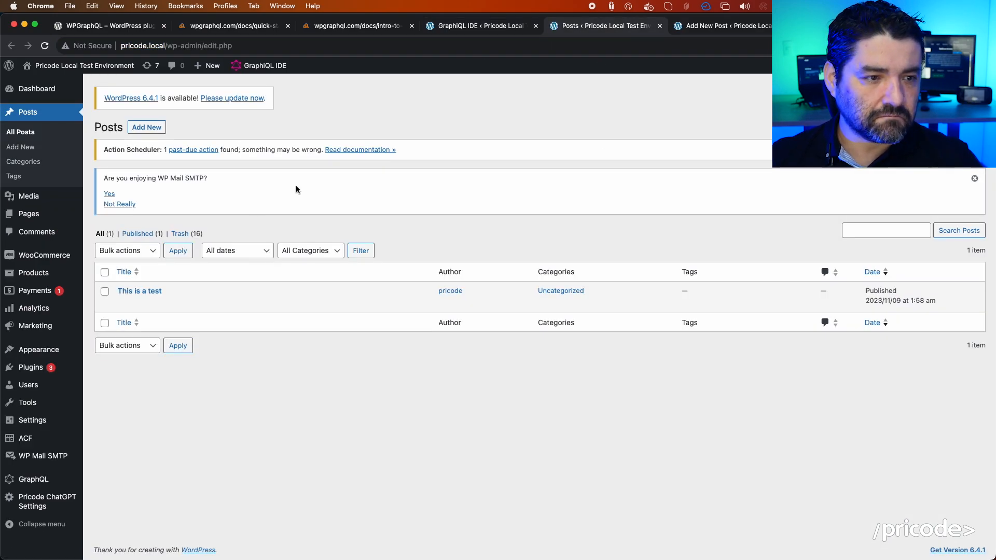
# Draft a new post titled 'This is the live test' with the paragraph 'Live test'.
pyautogui.click(147, 127)
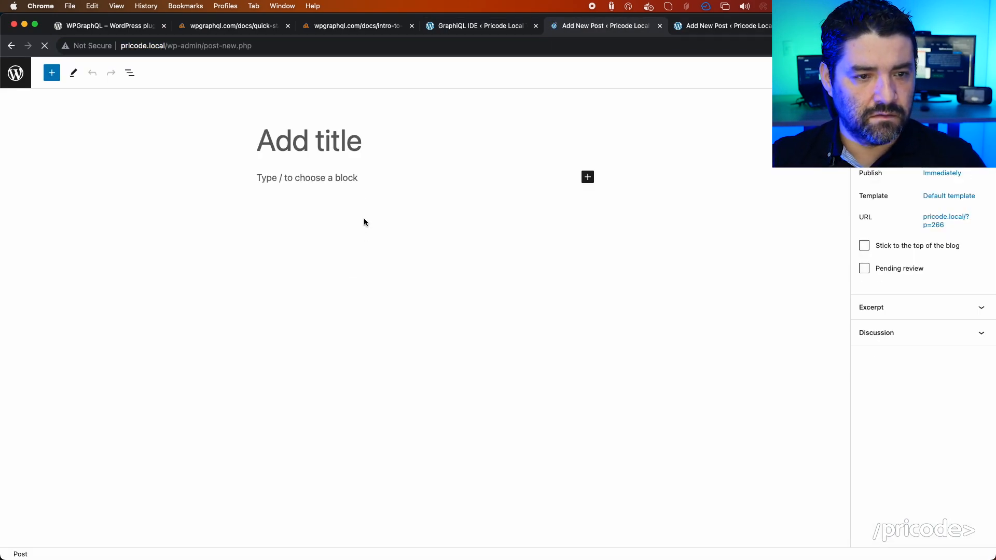
pyautogui.write('This is the live test')
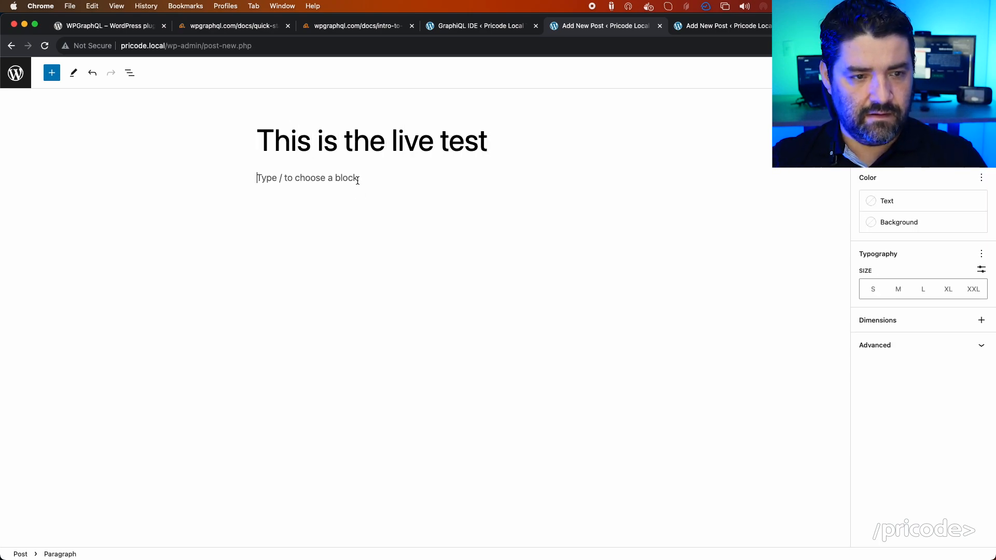
pyautogui.write('Live test')
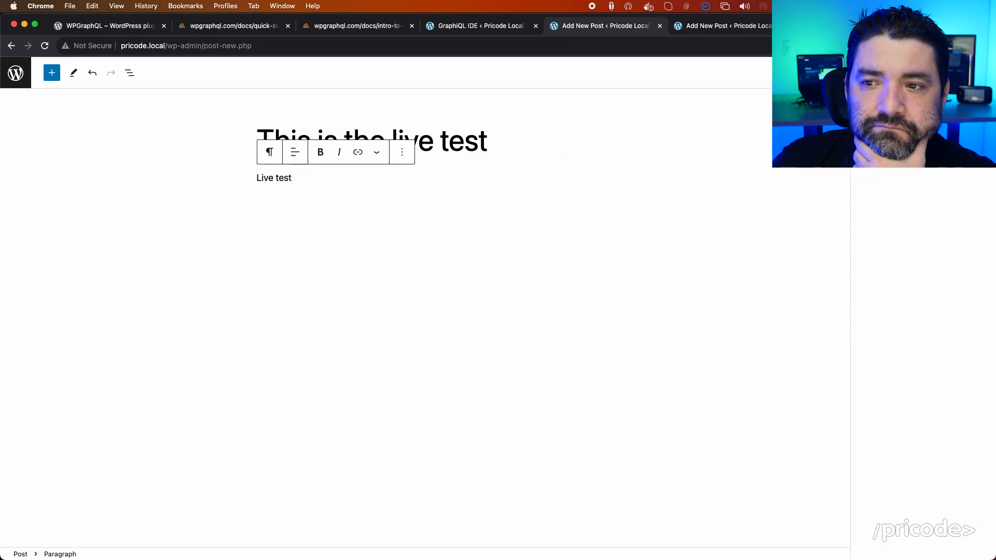
pyautogui.click(481, 26)
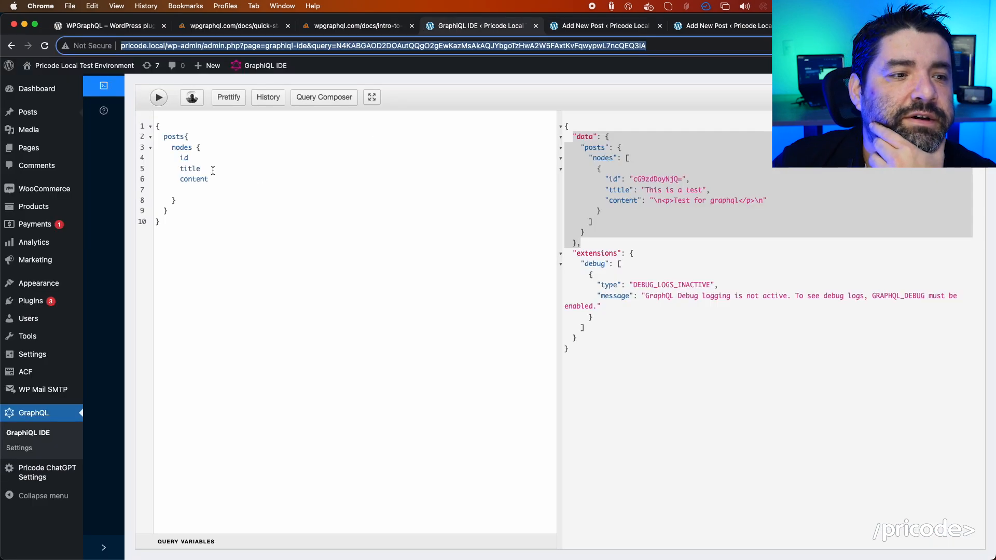
# Rerun the posts query to show 'This is the live test', then view the quick-start docs.
pyautogui.click(158, 97)
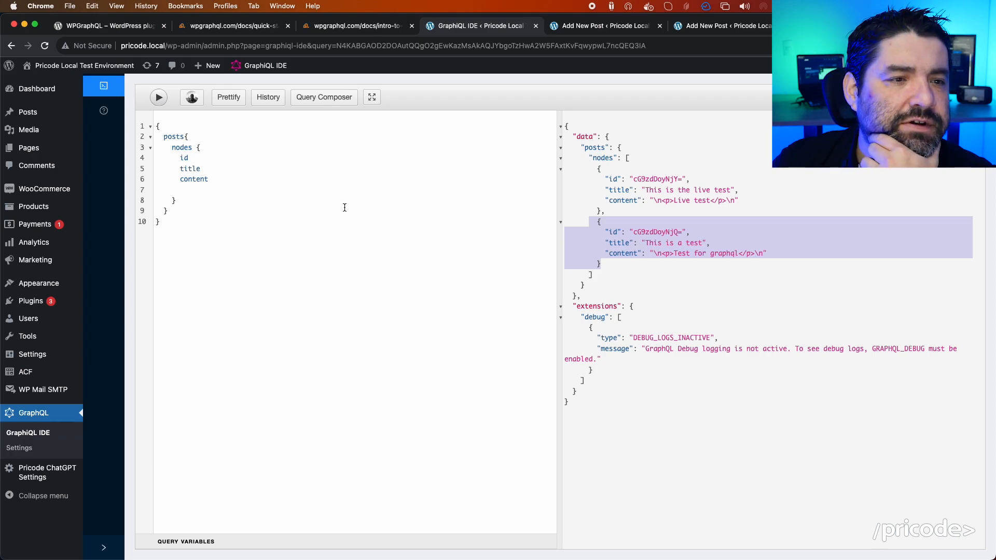
pyautogui.click(105, 26)
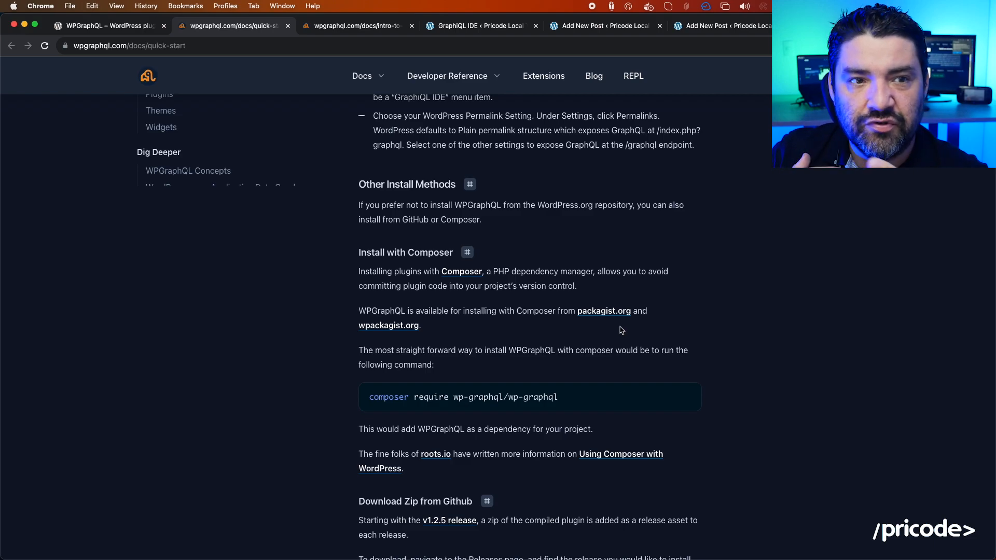
pyautogui.moveTo(628, 401)
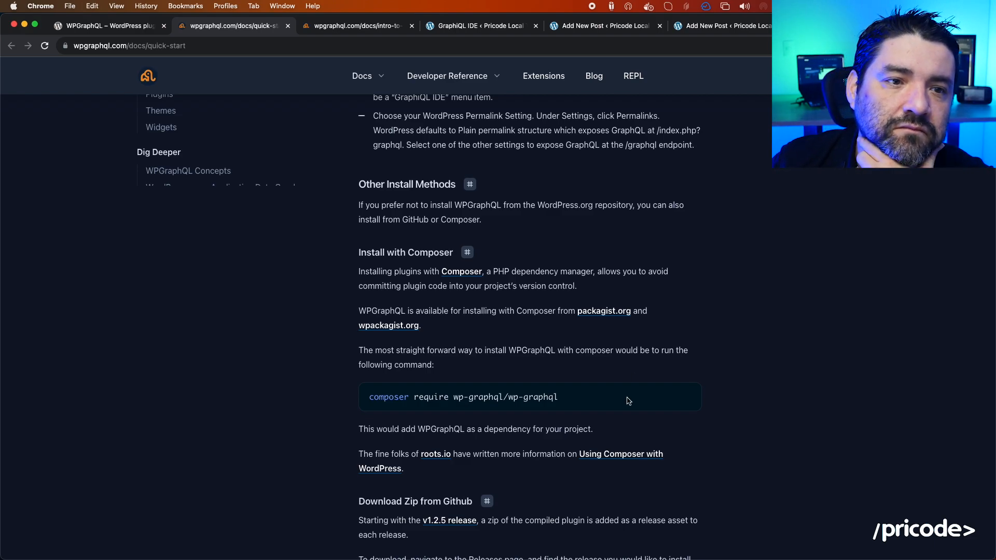
pyautogui.moveTo(433, 94)
pyautogui.write('sub')
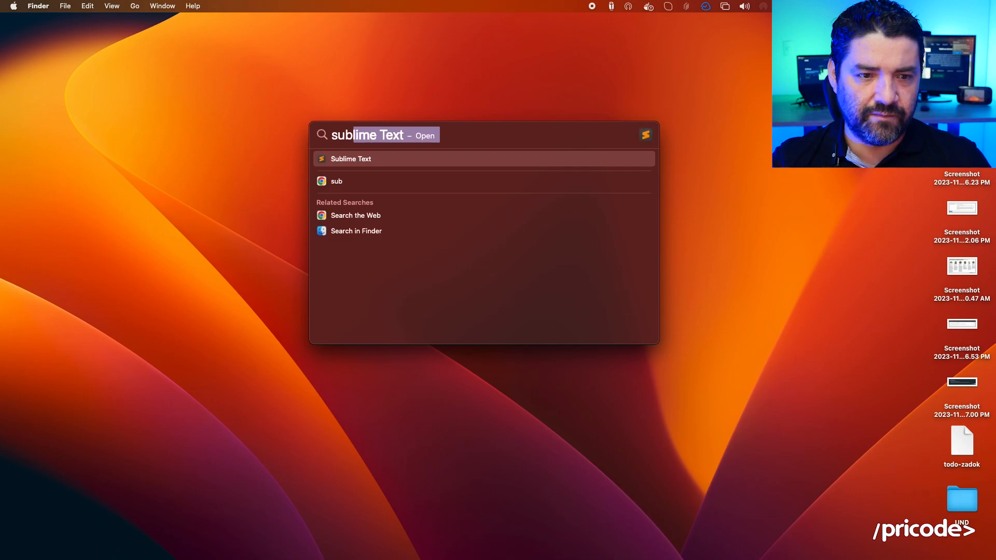
# In Sublime Text, list the topics graphql, Astro, backend and free html BLOG system.
pyautogui.press('enter')
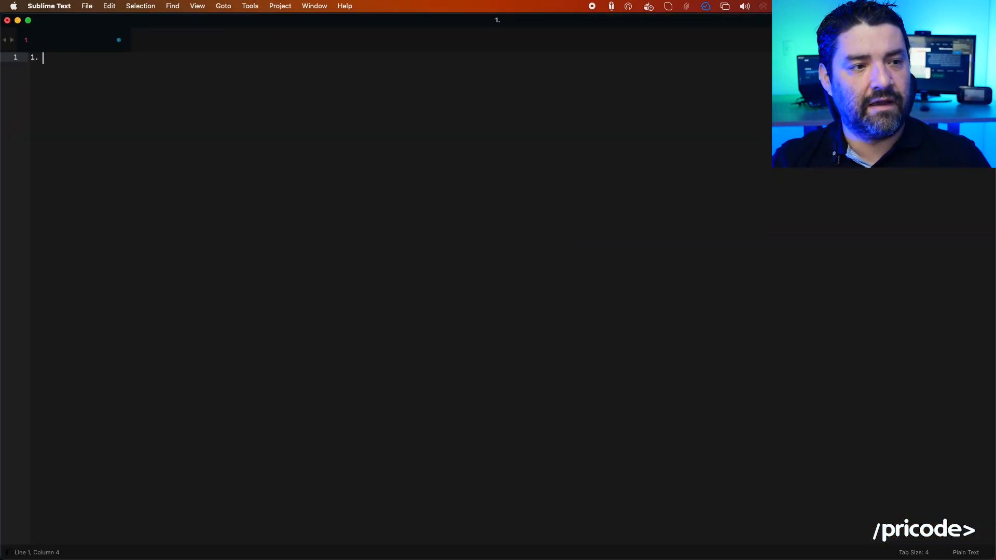
pyautogui.write('graphql')
pyautogui.write('3')
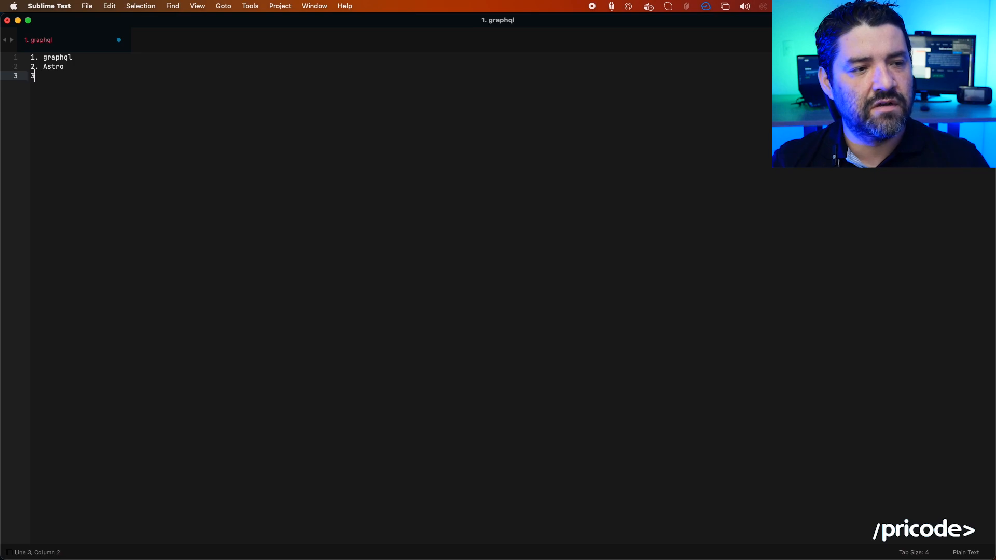
pyautogui.write('.')
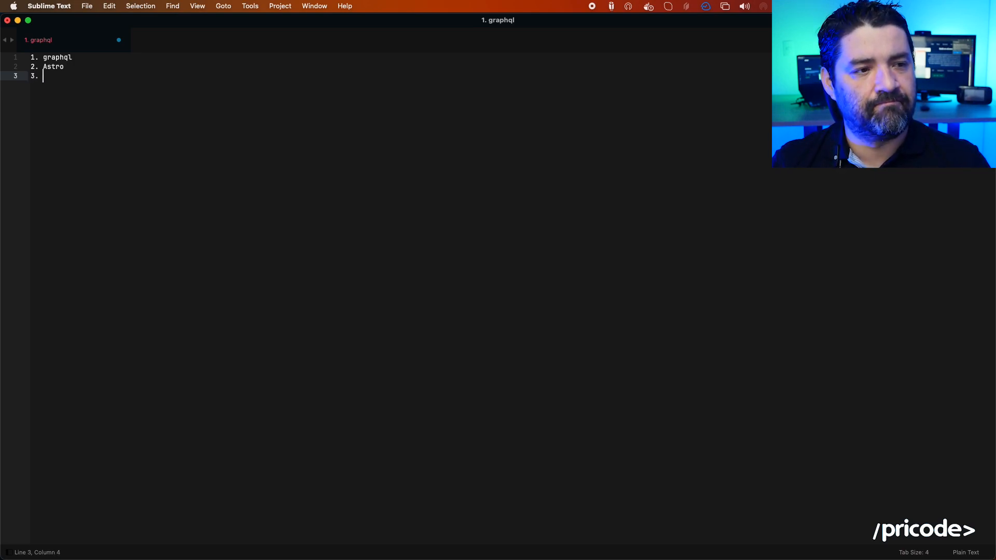
pyautogui.write('bac')
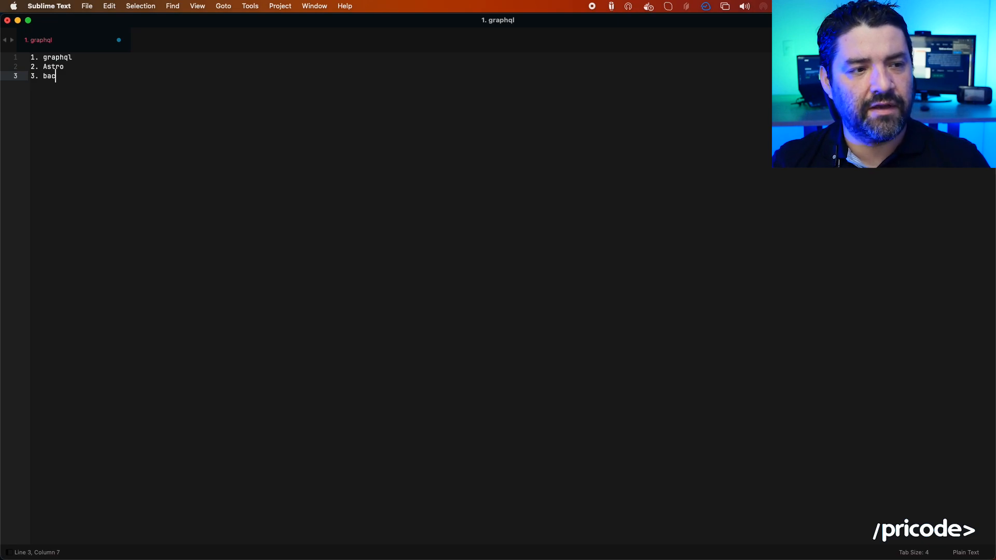
pyautogui.write('kend')
pyautogui.write('4. free html BLOG s')
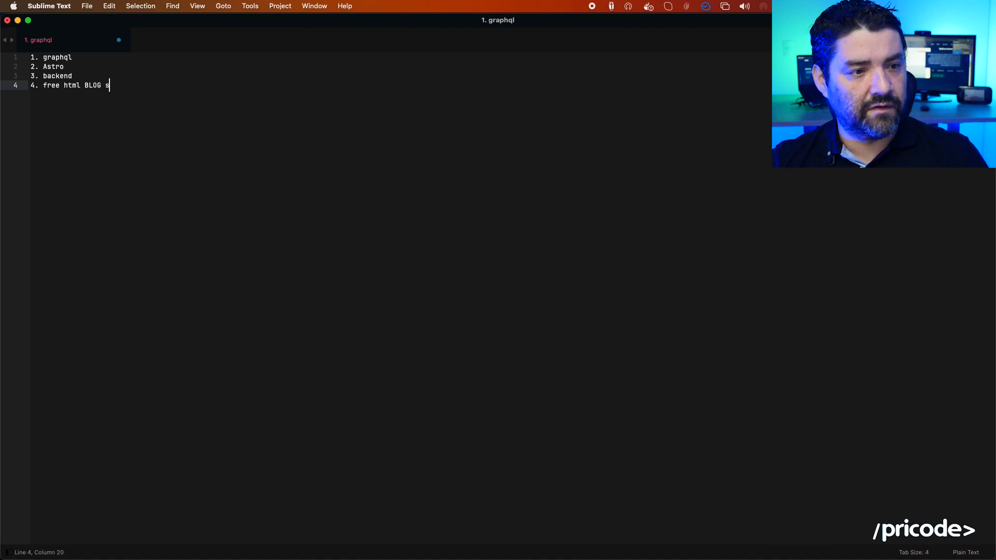
pyautogui.write('ystem')
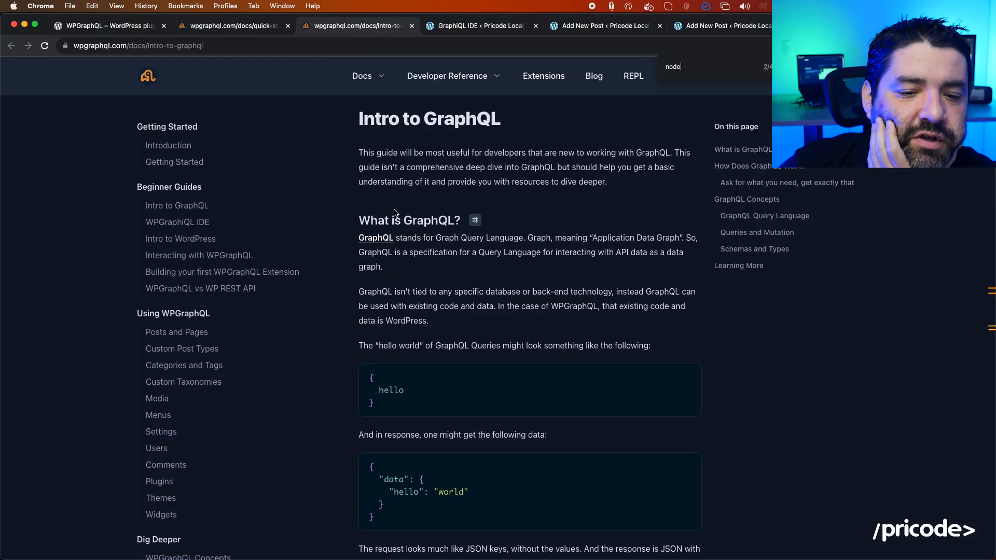
# Read through the Intro to GraphQL examples, then return to the two-post GraphiQL results.
pyautogui.scroll(-3)
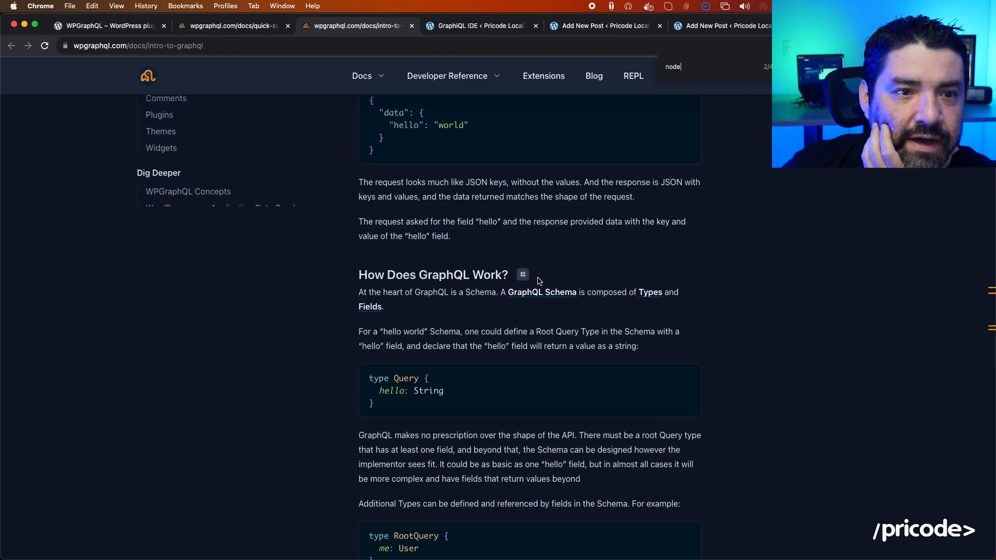
pyautogui.scroll(-3)
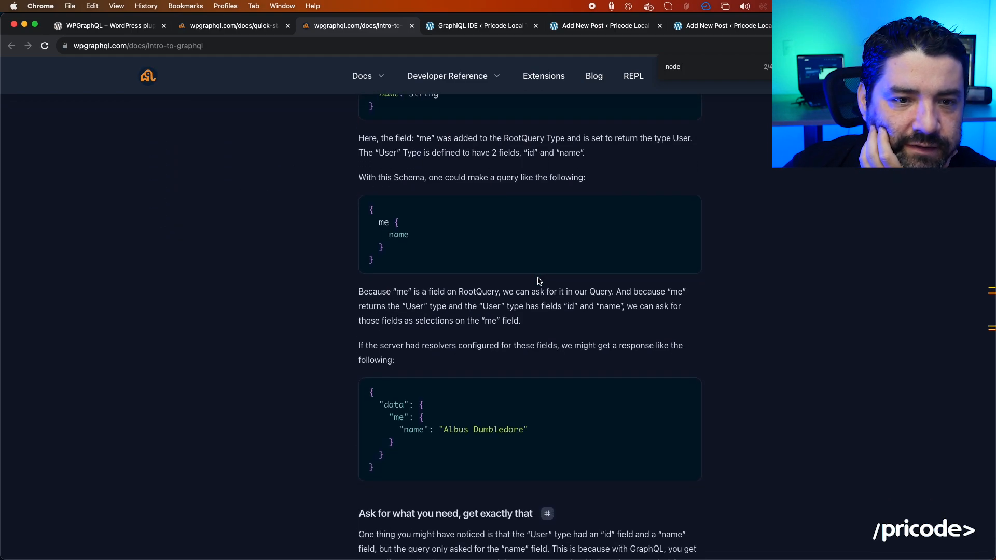
pyautogui.scroll(-3)
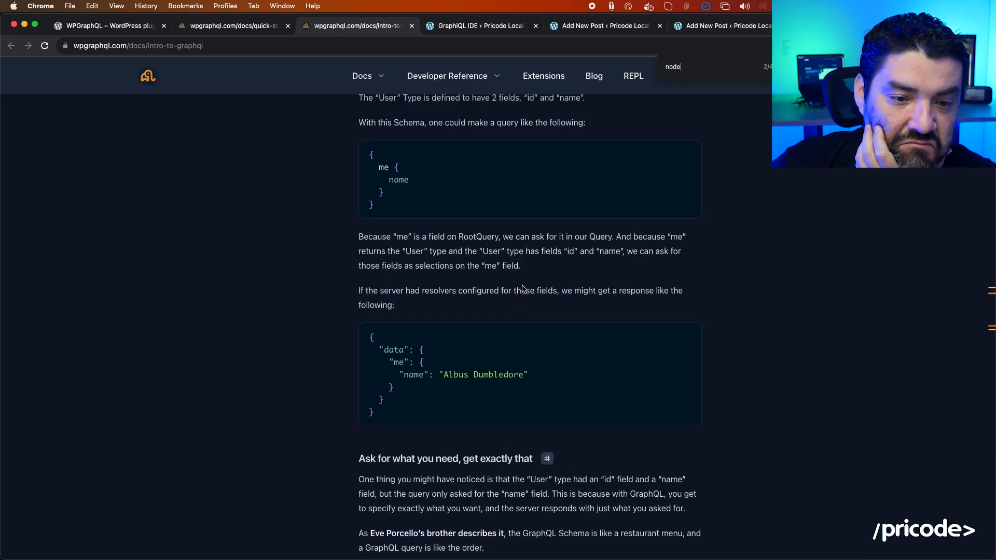
pyautogui.click(477, 26)
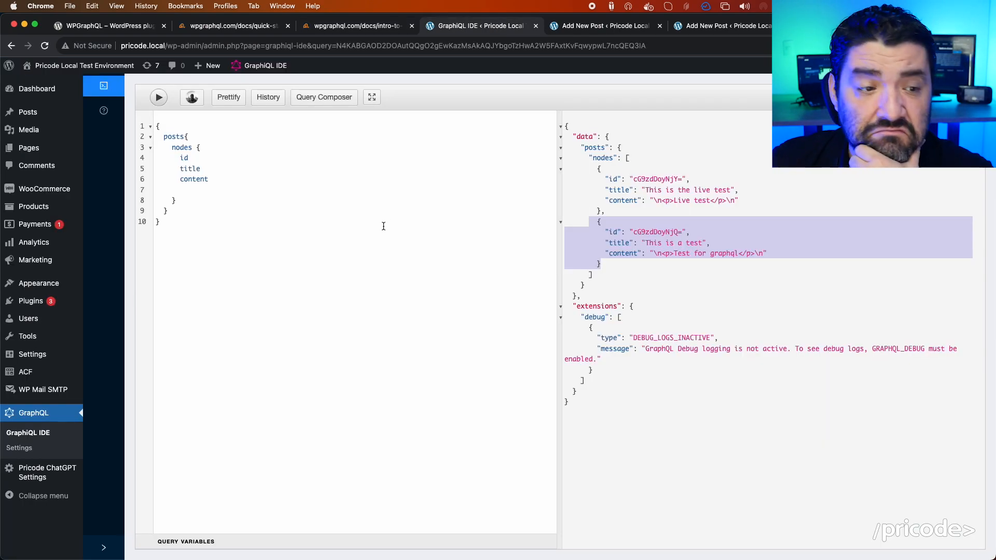
# Replace posts with a users query for name and nicename and run it.
pyautogui.doubleClick(174, 136)
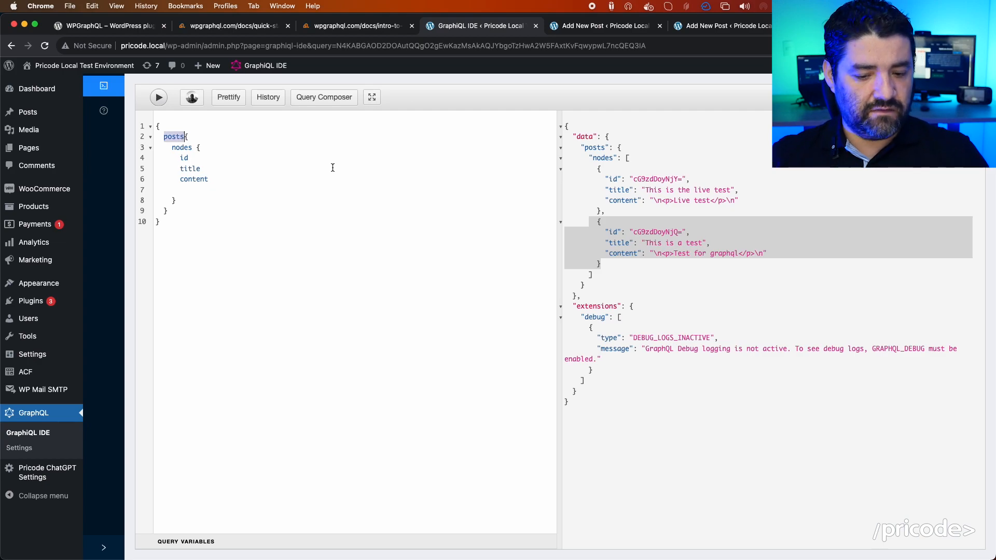
pyautogui.write('users')
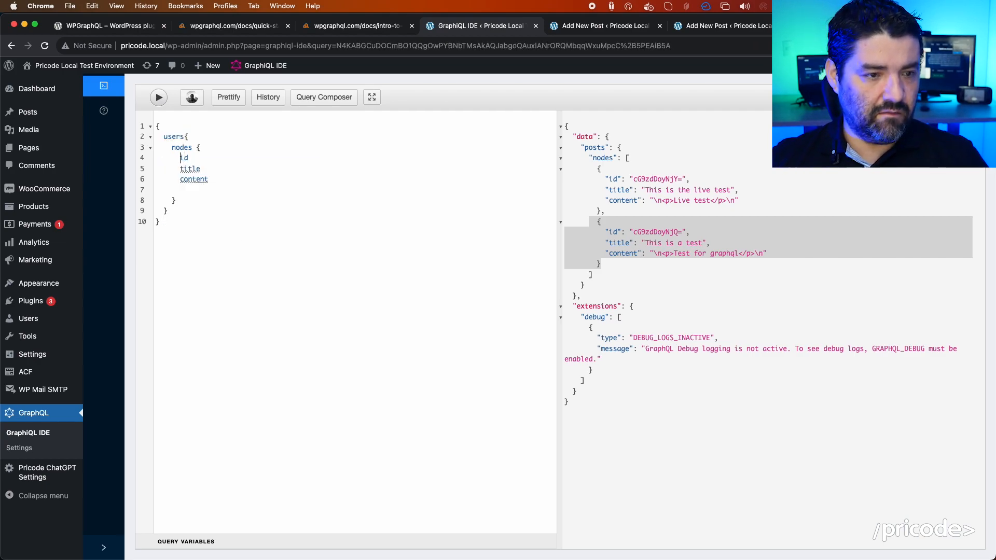
pyautogui.write('no')
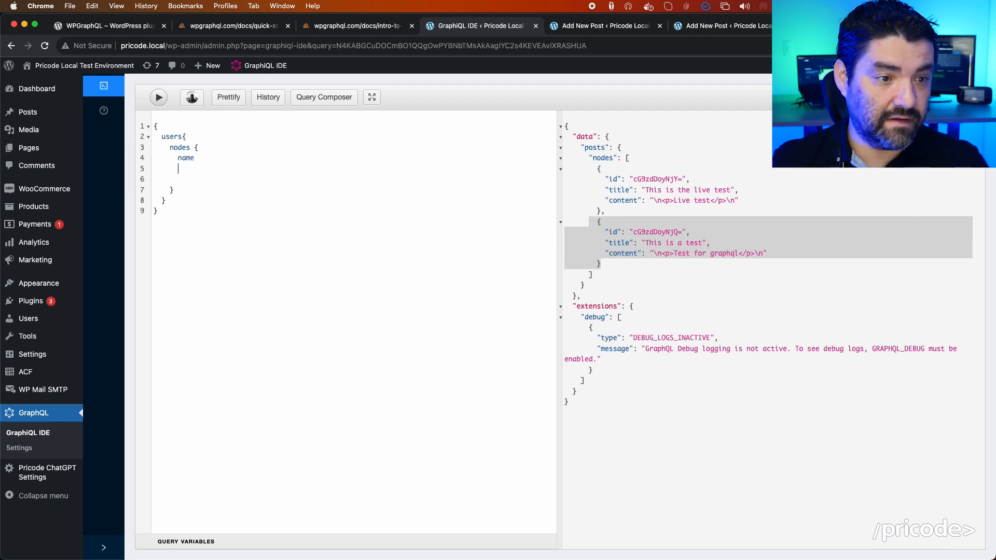
pyautogui.write('nicename')
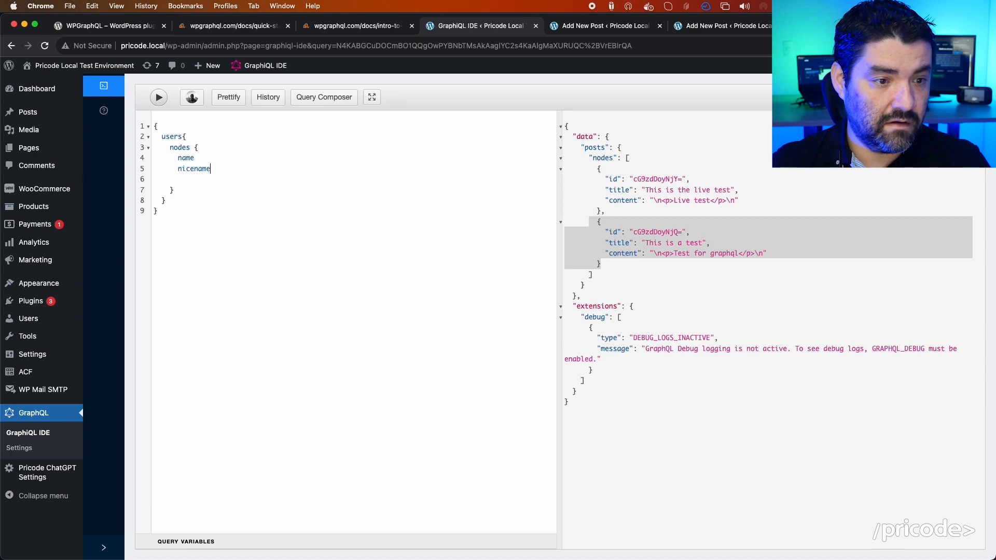
pyautogui.click(158, 97)
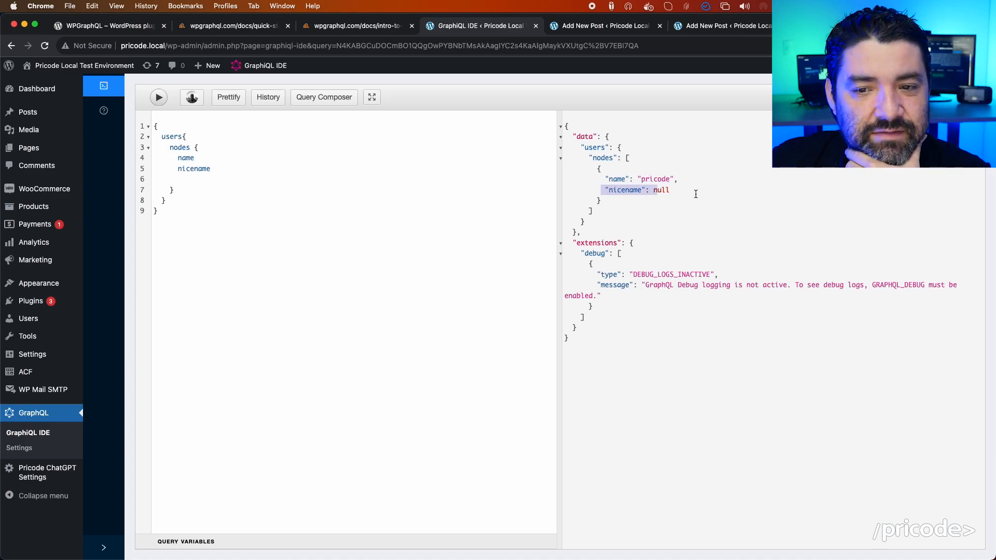
# Change the query's root field from users to comments.
pyautogui.write('oc')
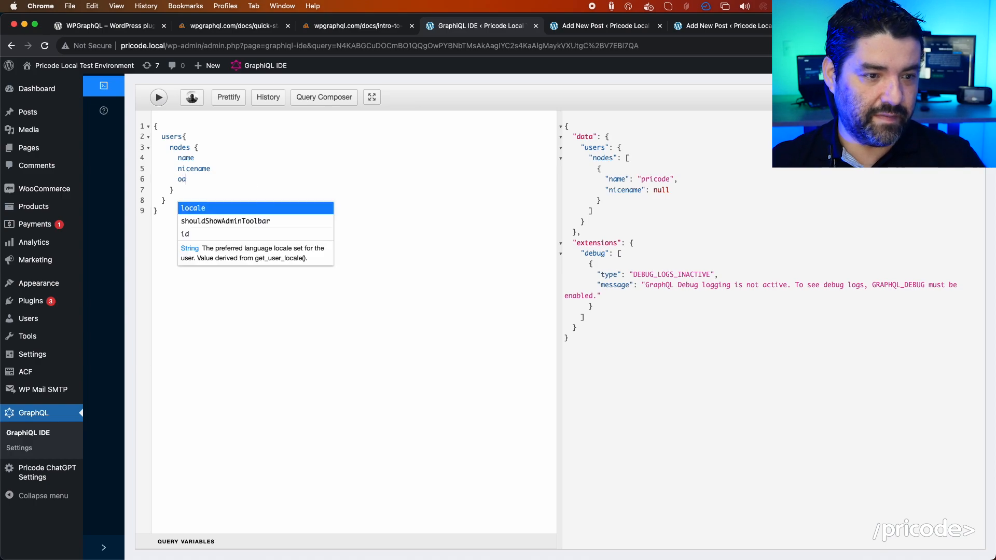
pyautogui.write('pa')
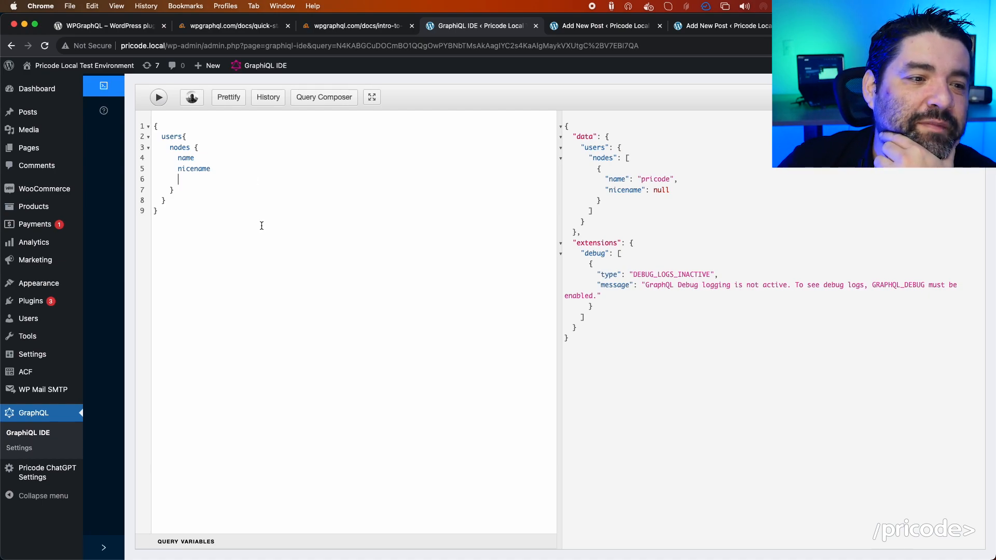
pyautogui.doubleClick(172, 136)
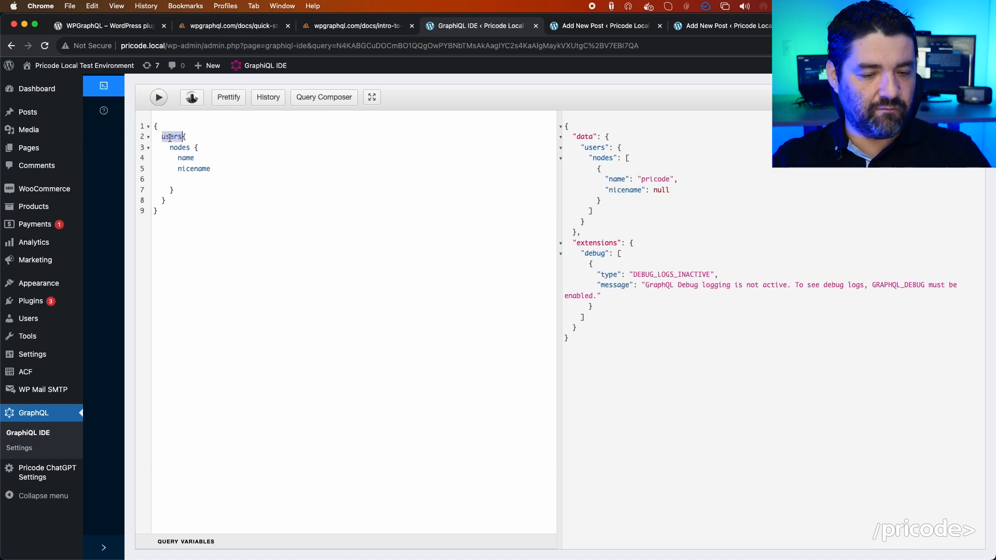
pyautogui.write('comments')
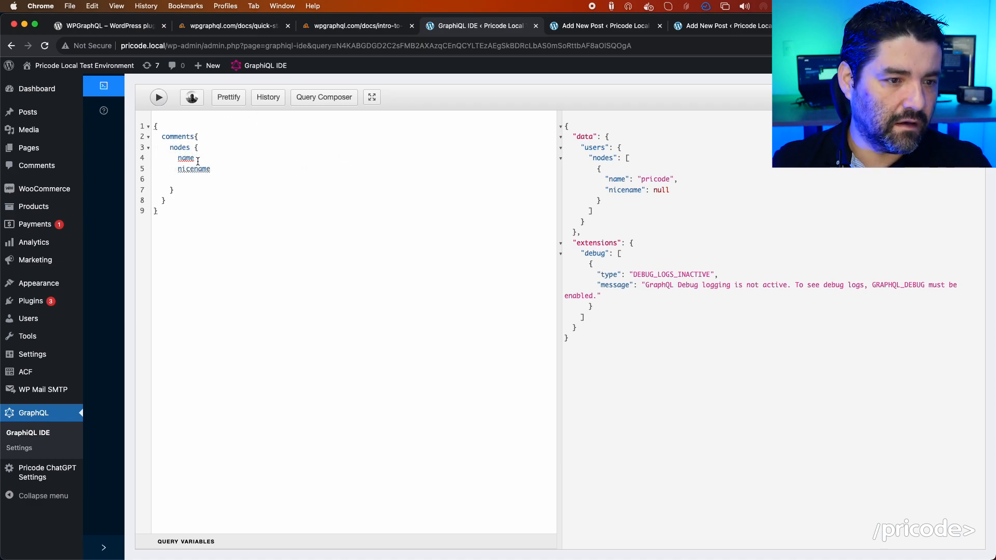
# Replace name and nicename with the comment author's node id and run the query.
pyautogui.moveTo(198, 159); pyautogui.dragTo(180, 168)
pyautogui.write('t')
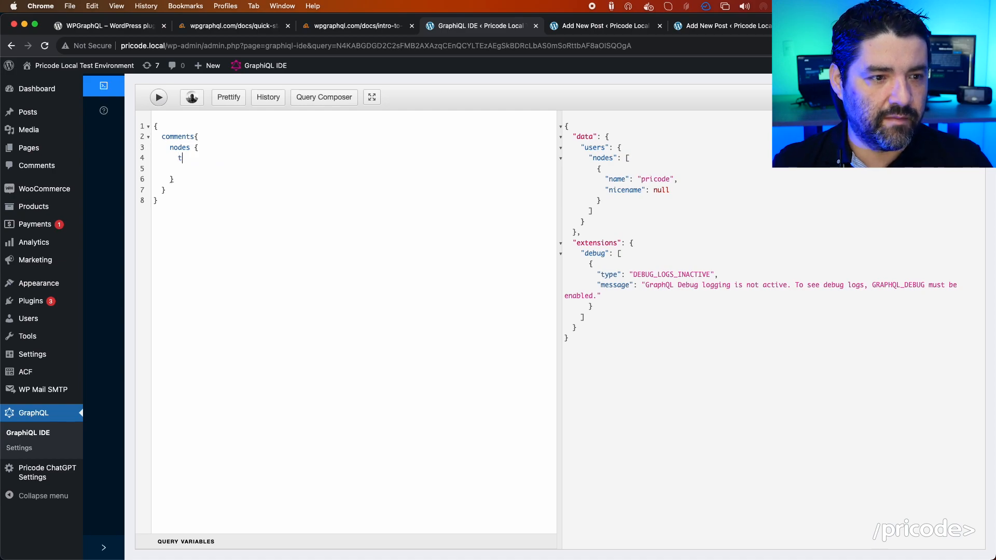
pyautogui.write('autho')
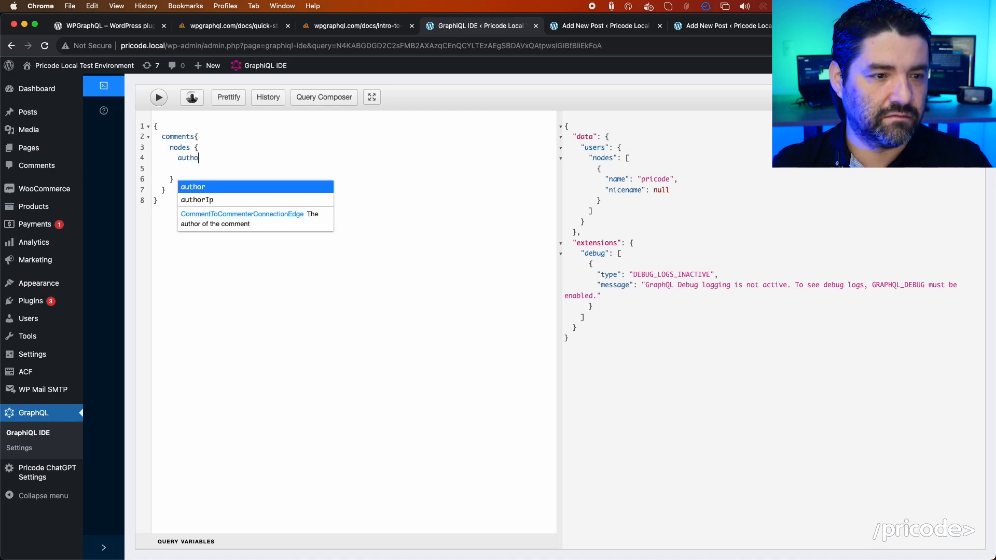
pyautogui.click(192, 187)
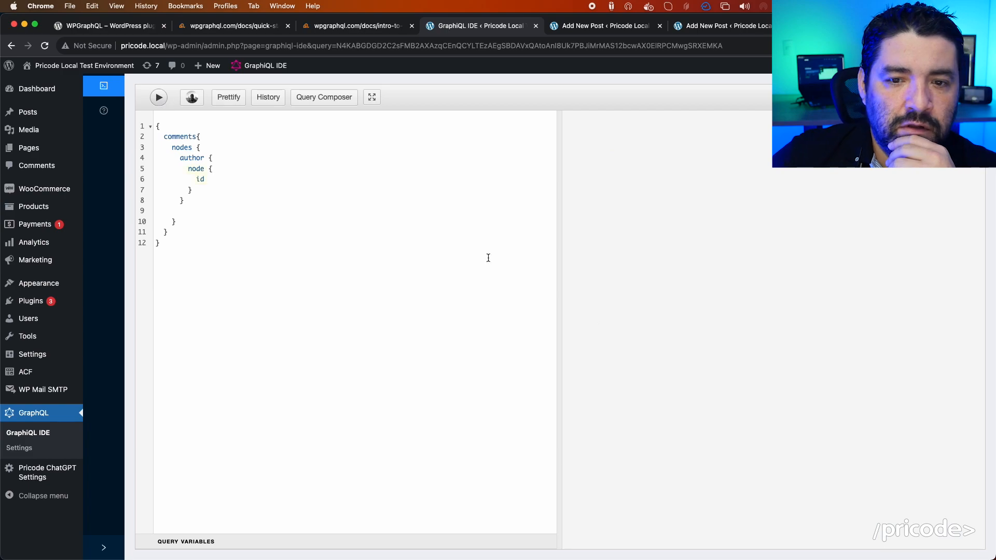
pyautogui.doubleClick(196, 168)
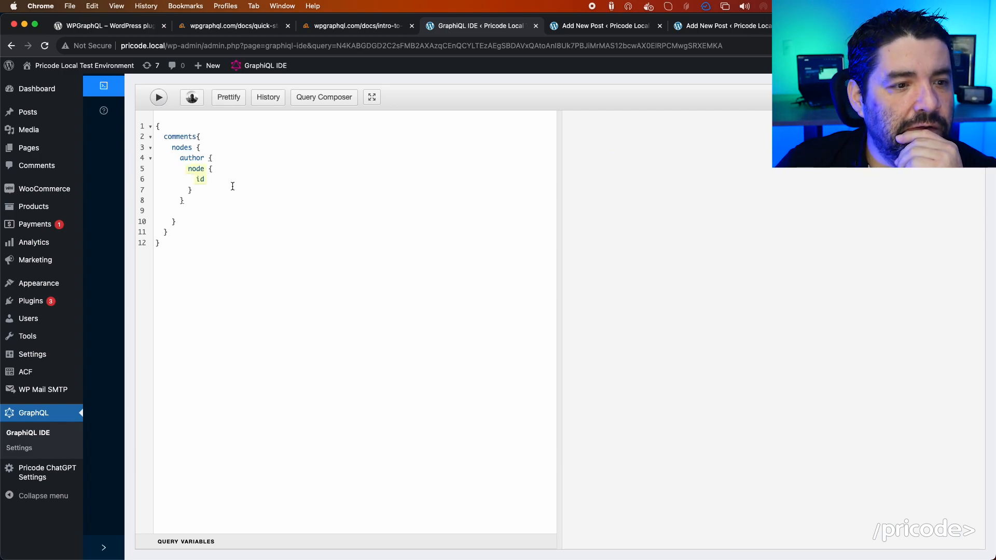
pyautogui.click(205, 179)
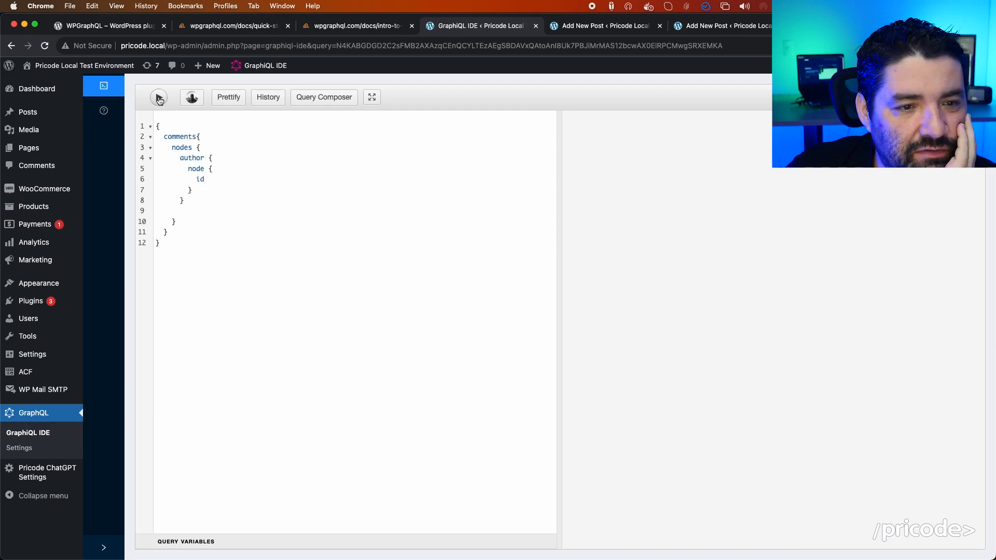
pyautogui.click(356, 26)
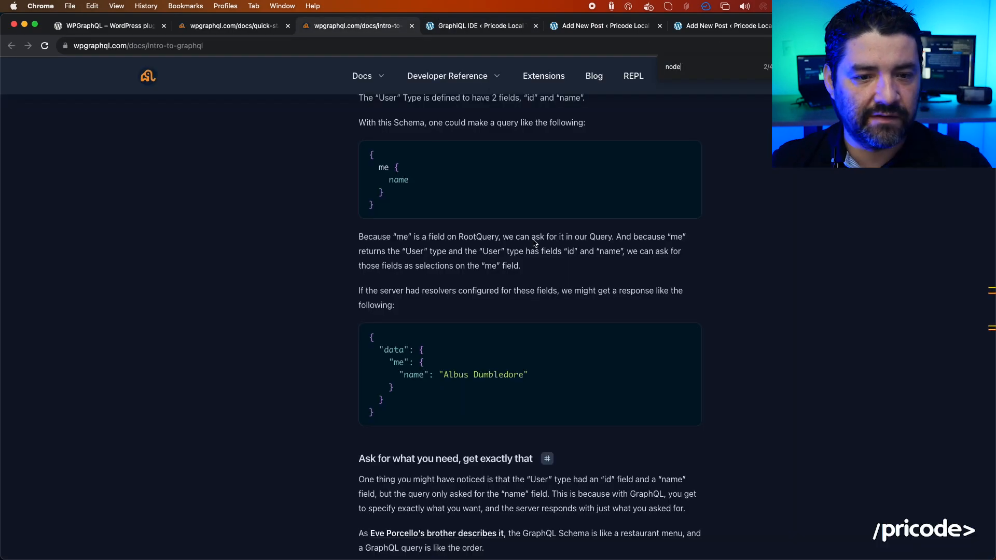
# Open the Comments docs page and scroll to the 'Comments of a Post' example.
pyautogui.scroll(3)
pyautogui.write('comment')
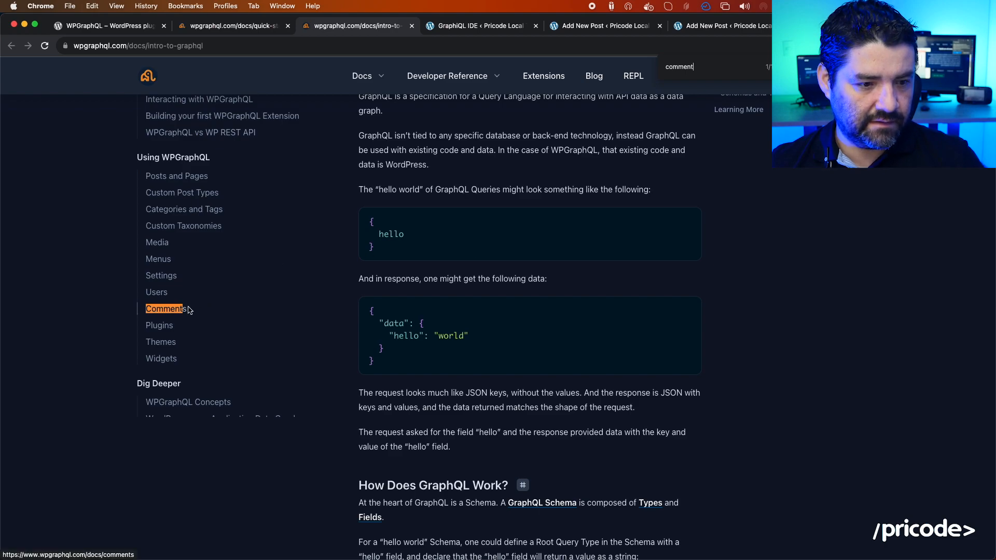
pyautogui.click(165, 308)
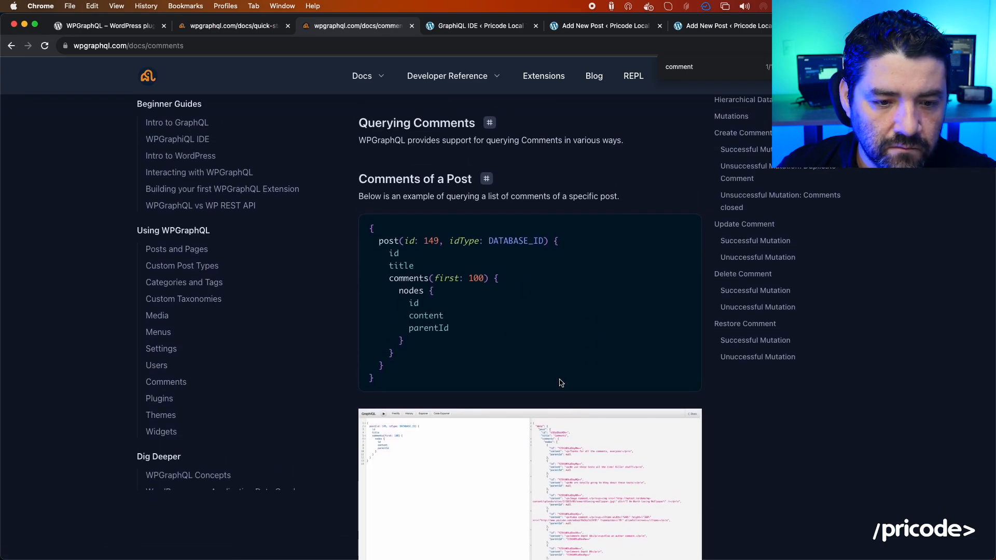
pyautogui.scroll(-3)
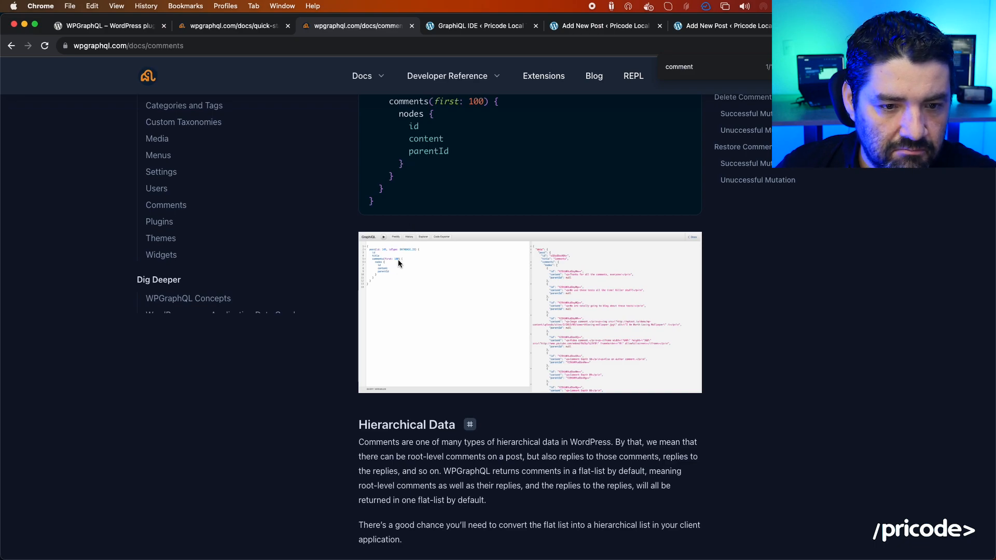
pyautogui.moveTo(237, 21)
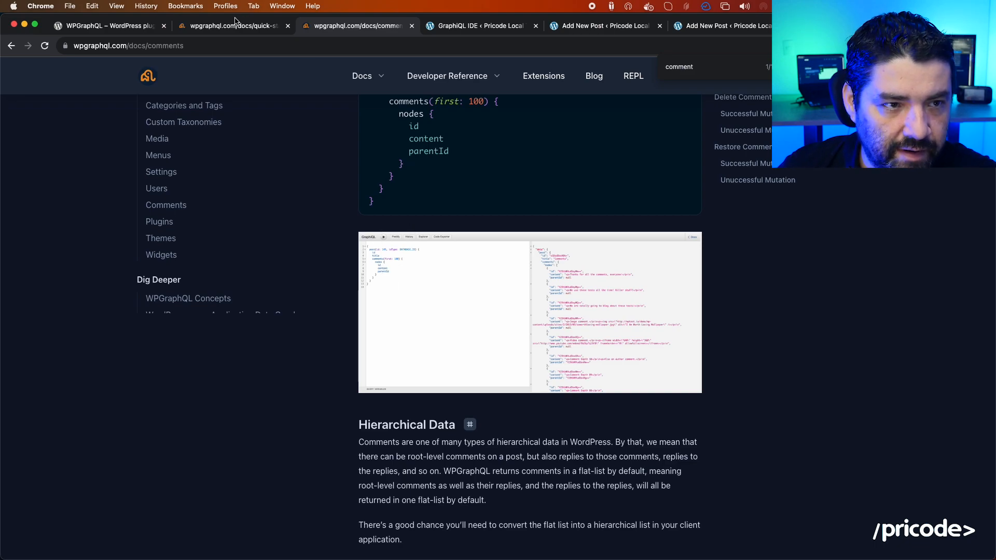
pyautogui.scroll(3)
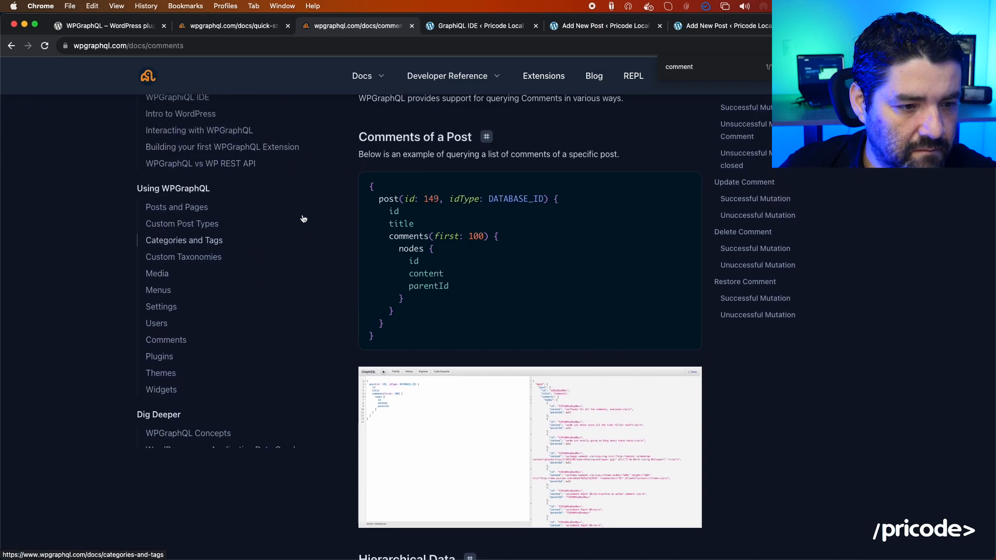
pyautogui.moveTo(212, 232)
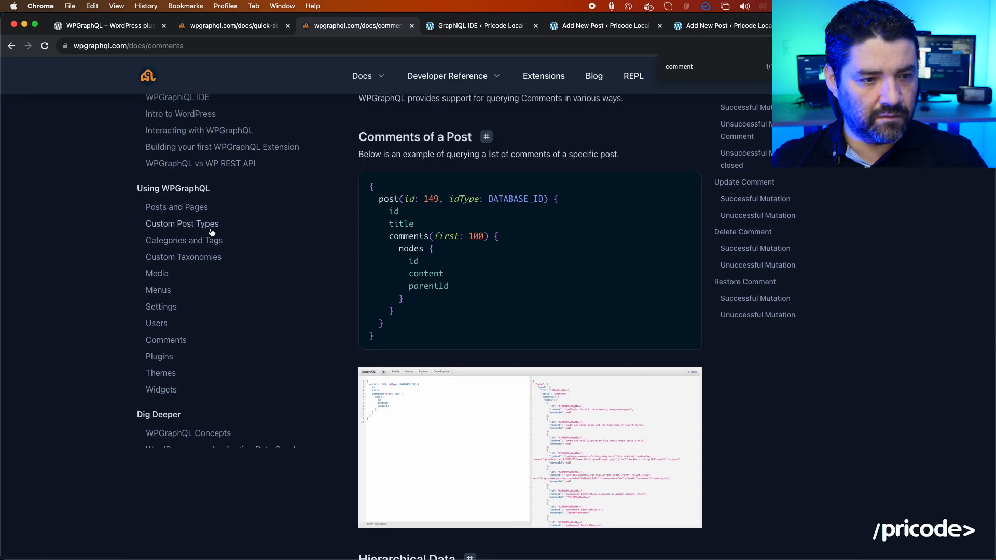
pyautogui.moveTo(469, 442)
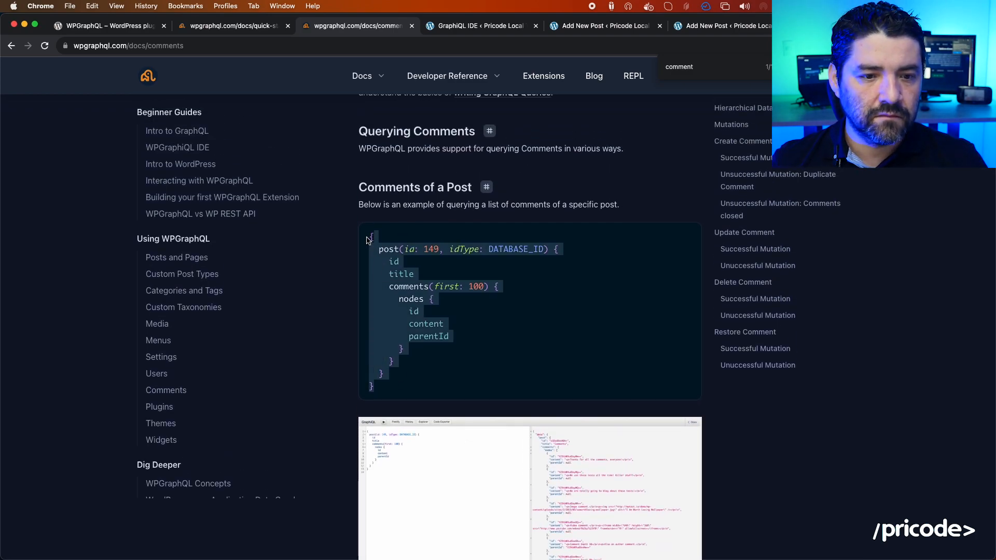
# Point the post-comments query at post ID 266 and reopen the live-test post editor.
pyautogui.click(232, 26)
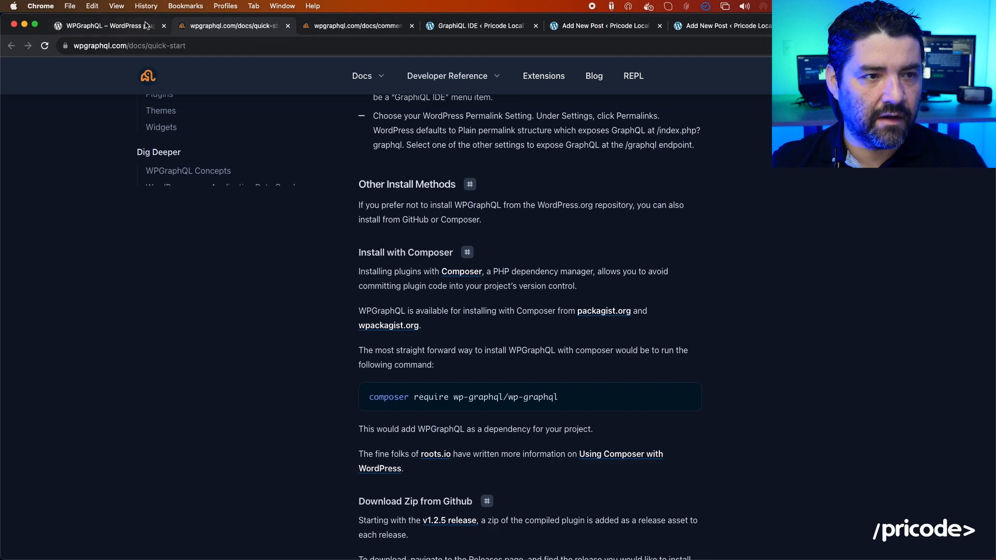
pyautogui.click(480, 26)
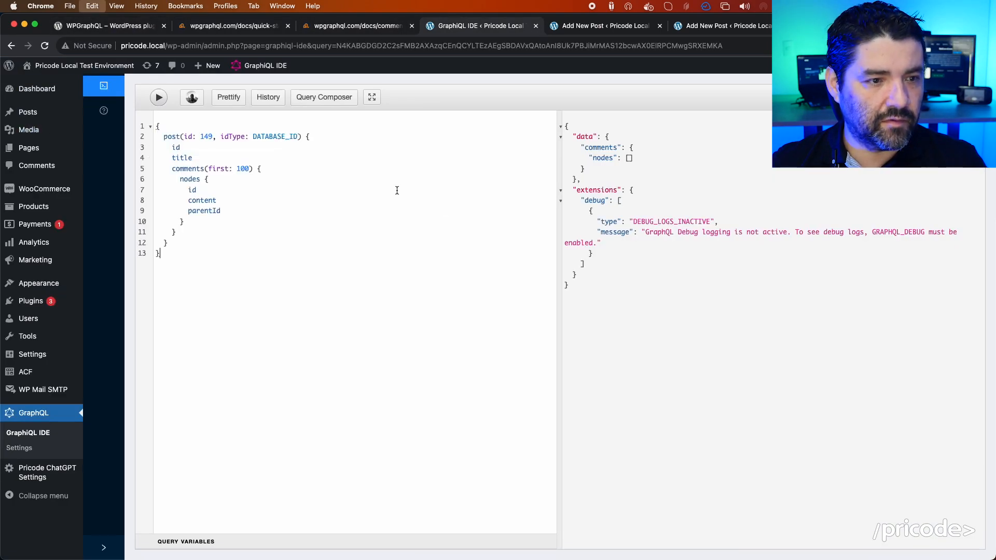
pyautogui.click(600, 26)
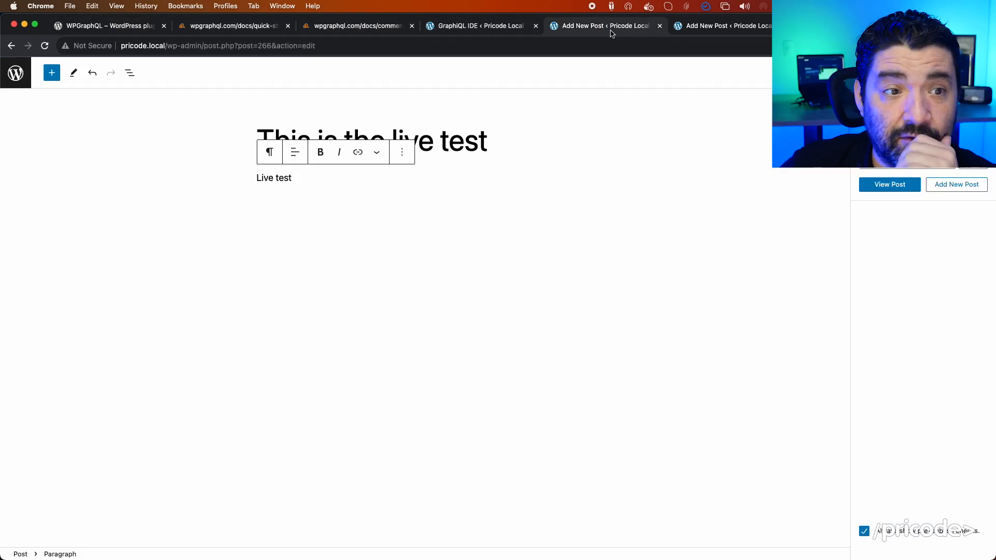
pyautogui.click(233, 25)
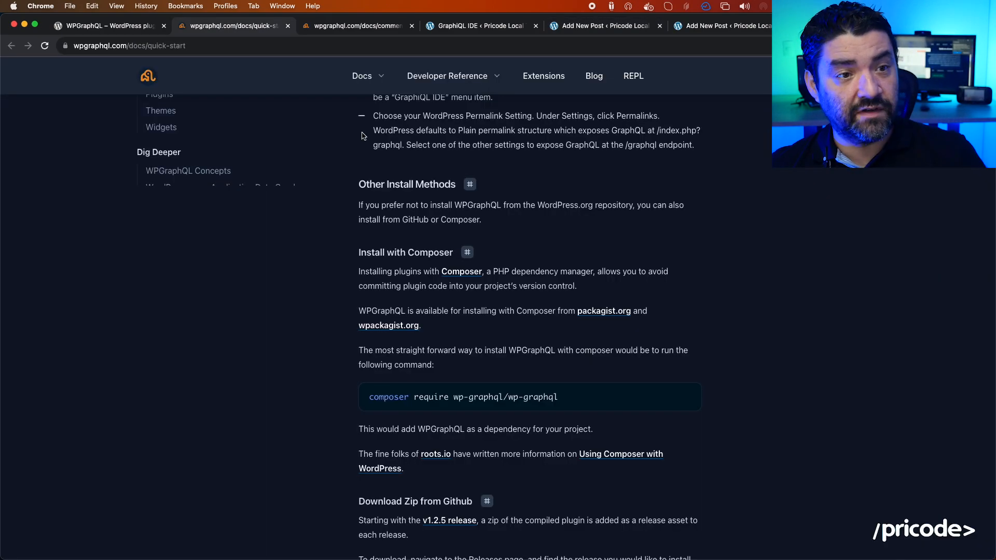
pyautogui.click(479, 26)
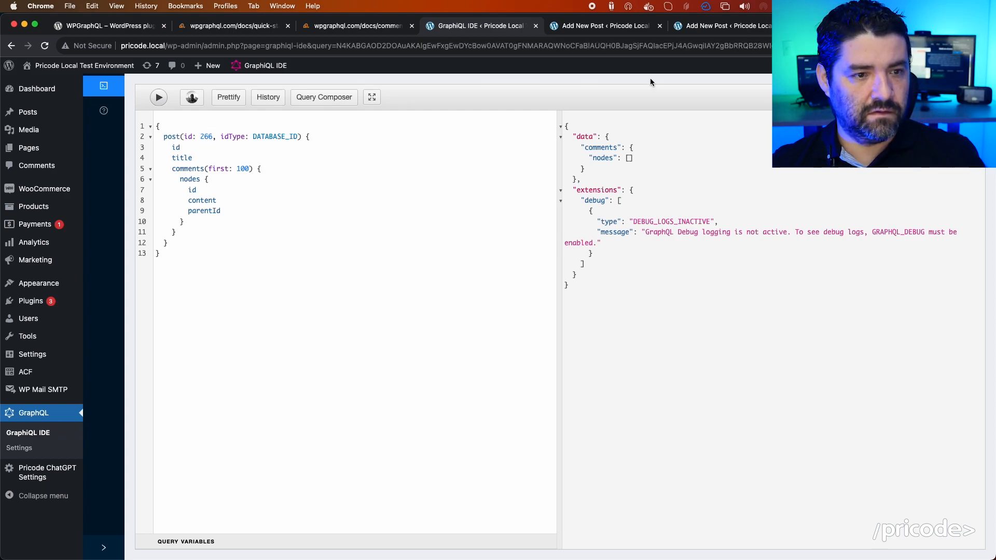
pyautogui.click(355, 26)
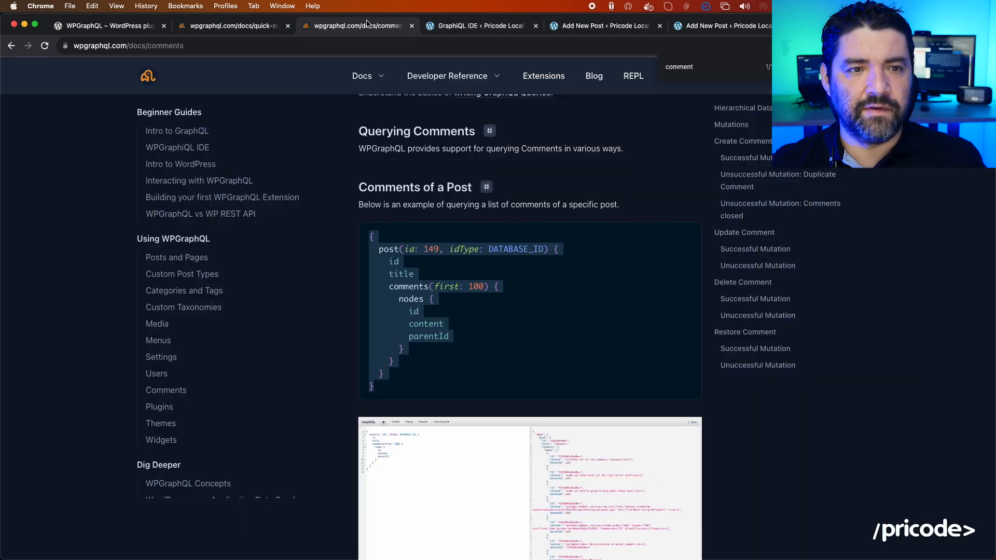
pyautogui.scroll(-3)
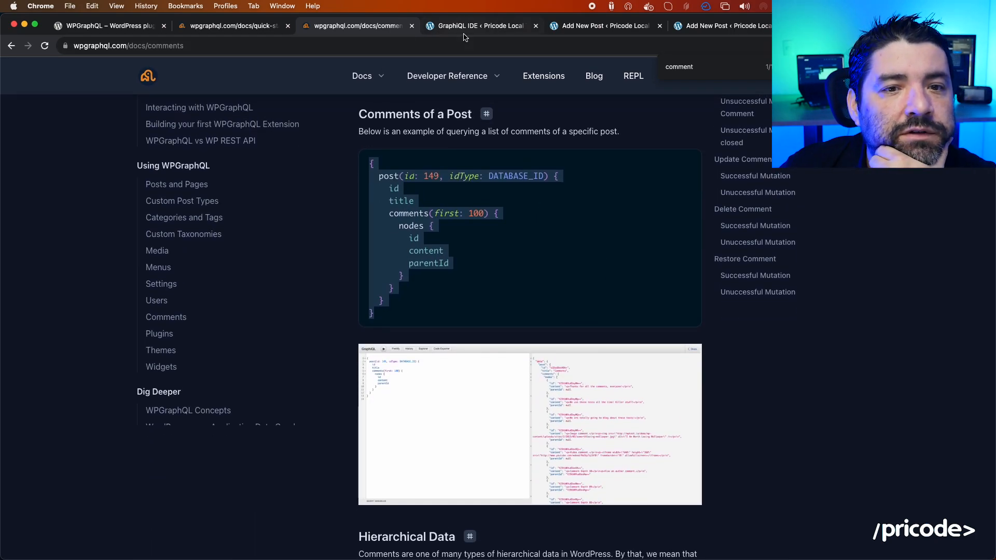
pyautogui.click(479, 26)
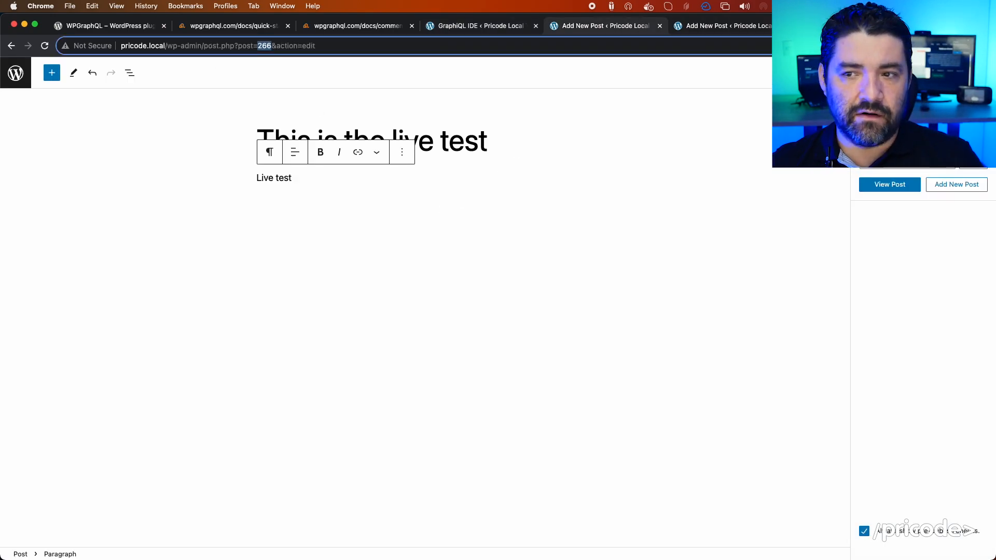
# Post the comment 'this is a test comment' on the live test post's front end.
pyautogui.rightClick(889, 184)
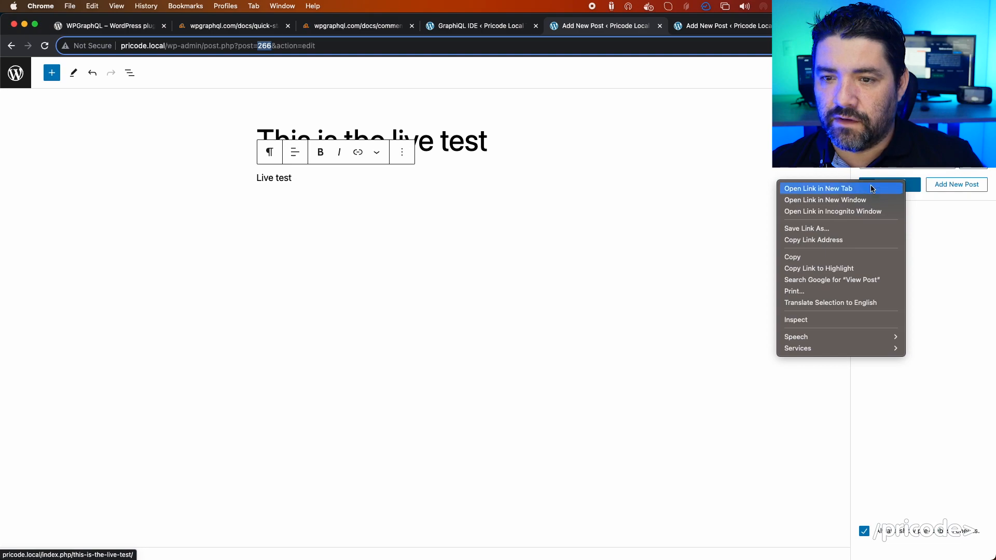
pyautogui.click(818, 188)
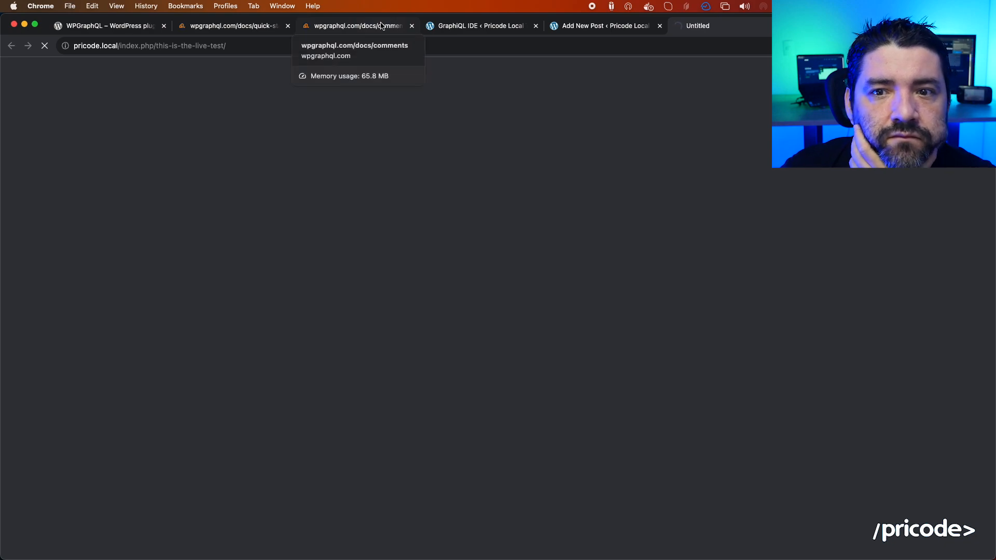
pyautogui.click(356, 26)
pyautogui.write('this is a test')
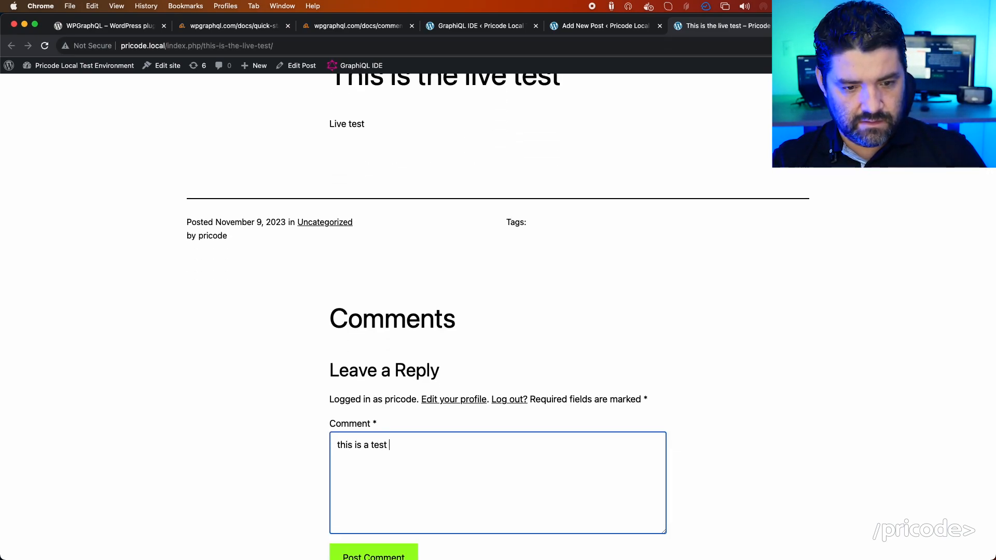
pyautogui.write('comment')
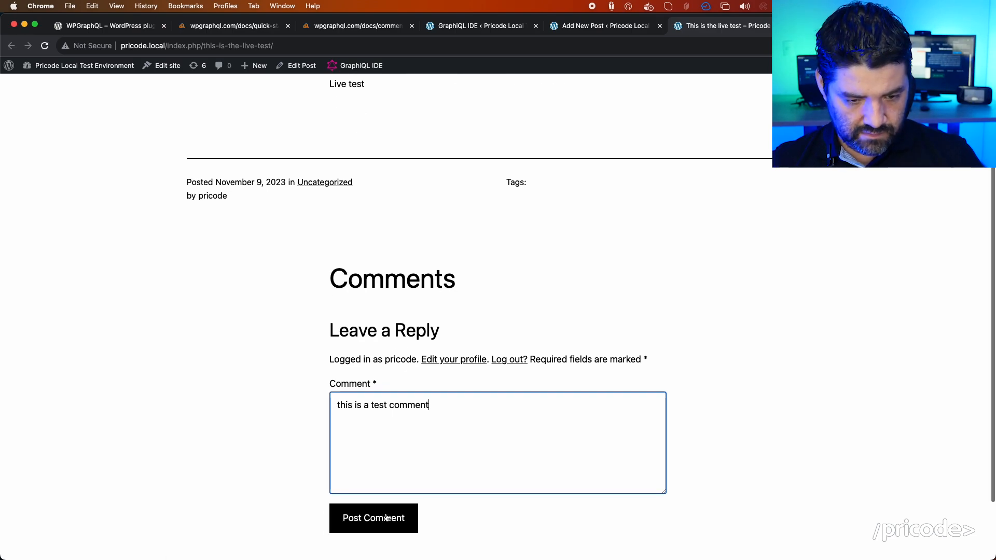
pyautogui.click(373, 518)
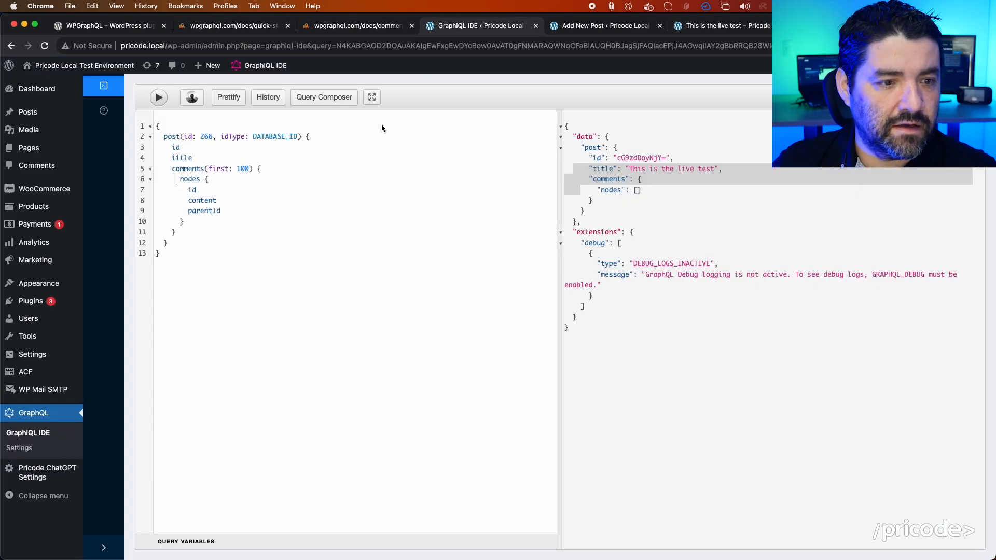
# Re-run the post comments query so it returns 'this is a test comment'.
pyautogui.click(158, 97)
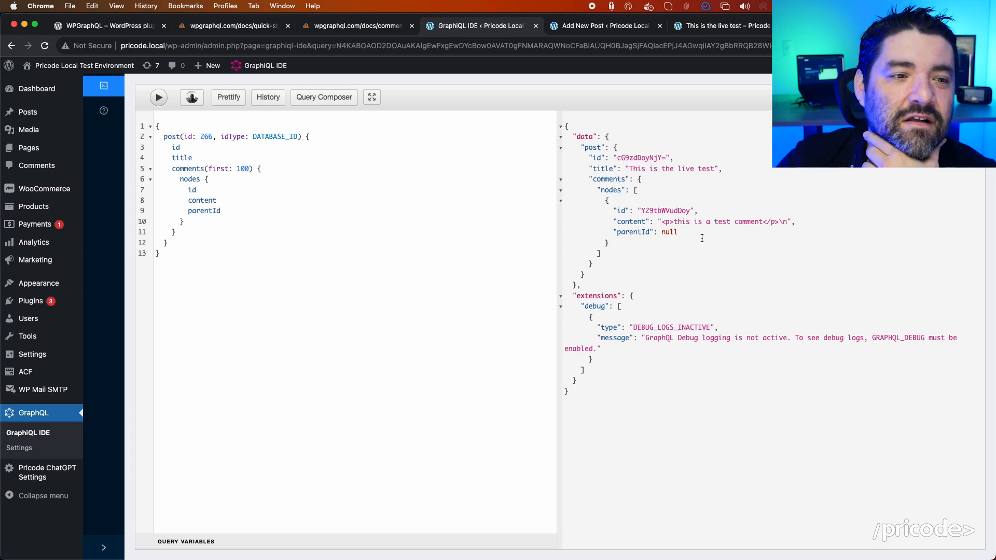
pyautogui.click(356, 26)
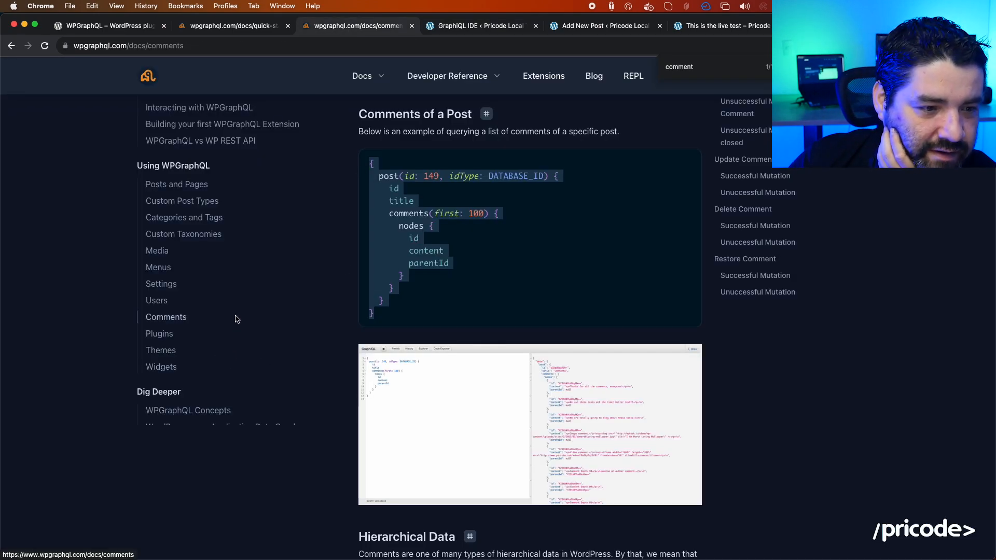
# Open Media > Library in a new tab and bring up the Plugins documentation page.
pyautogui.click(600, 25)
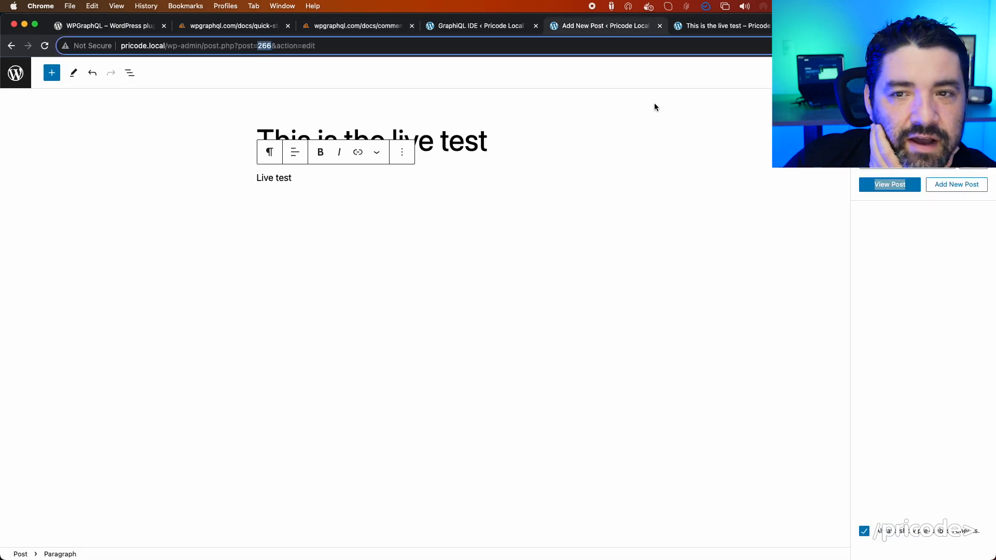
pyautogui.click(476, 25)
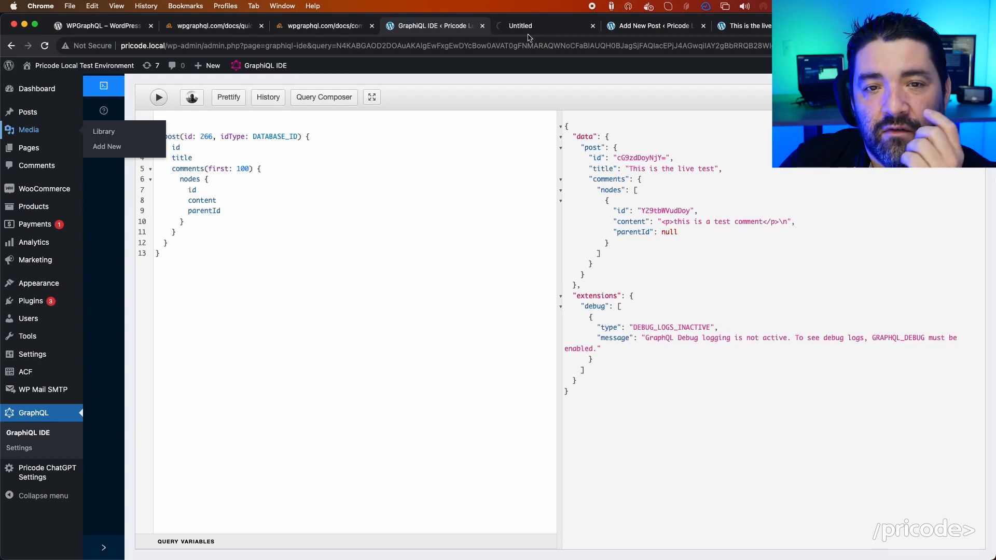
pyautogui.click(104, 131)
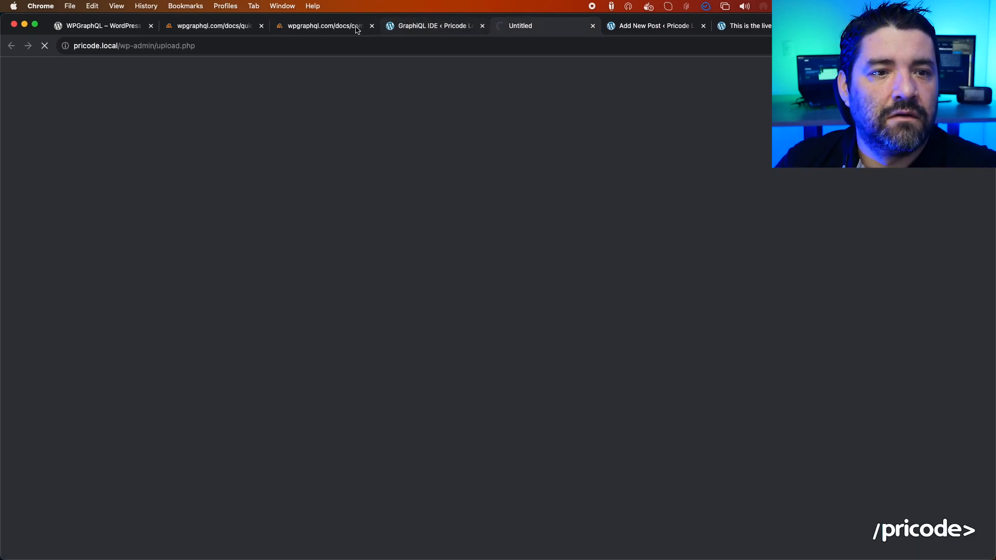
pyautogui.click(323, 26)
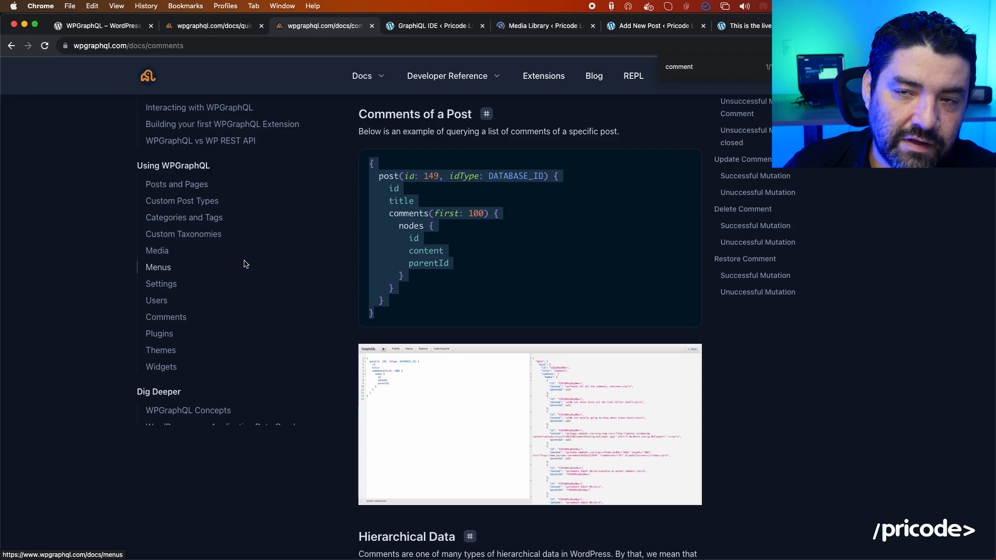
pyautogui.click(543, 26)
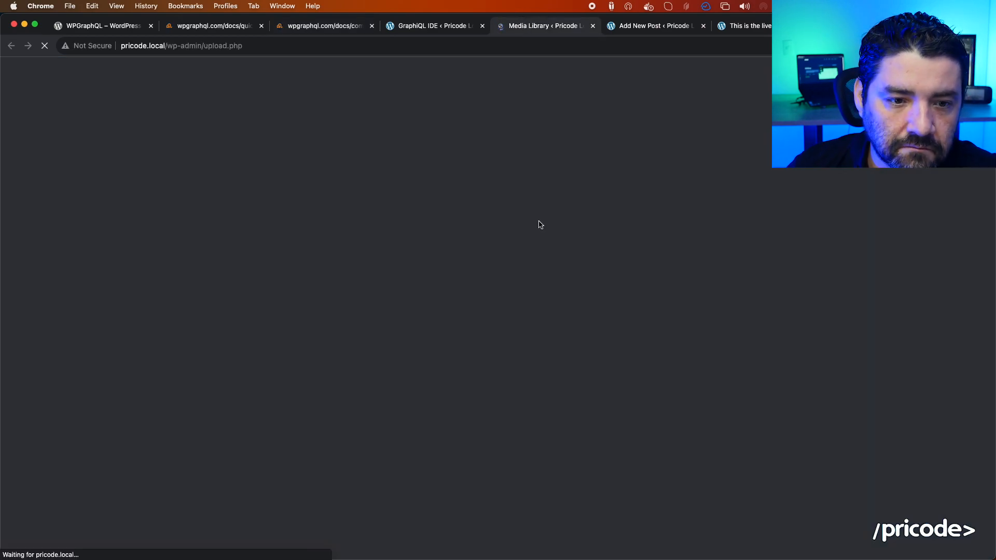
pyautogui.click(321, 25)
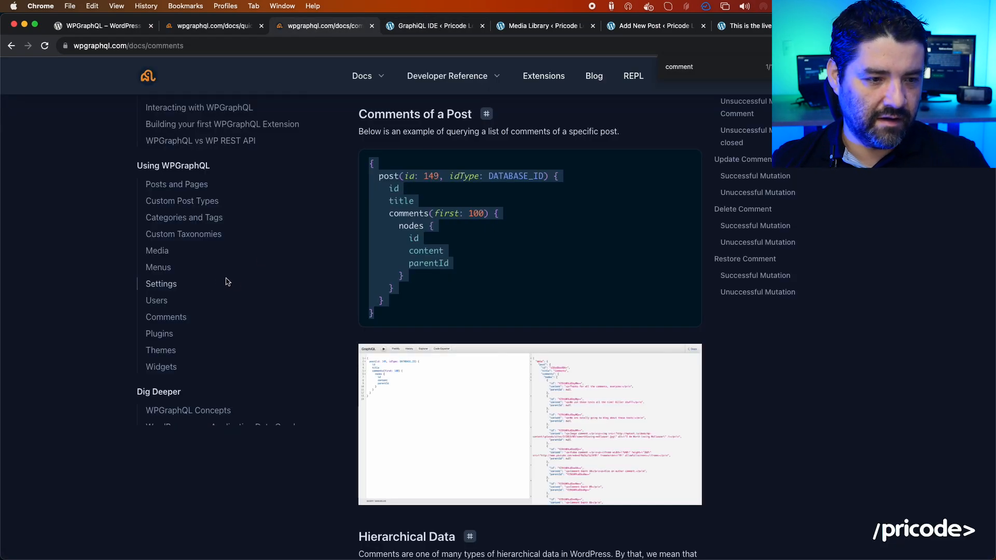
pyautogui.click(159, 343)
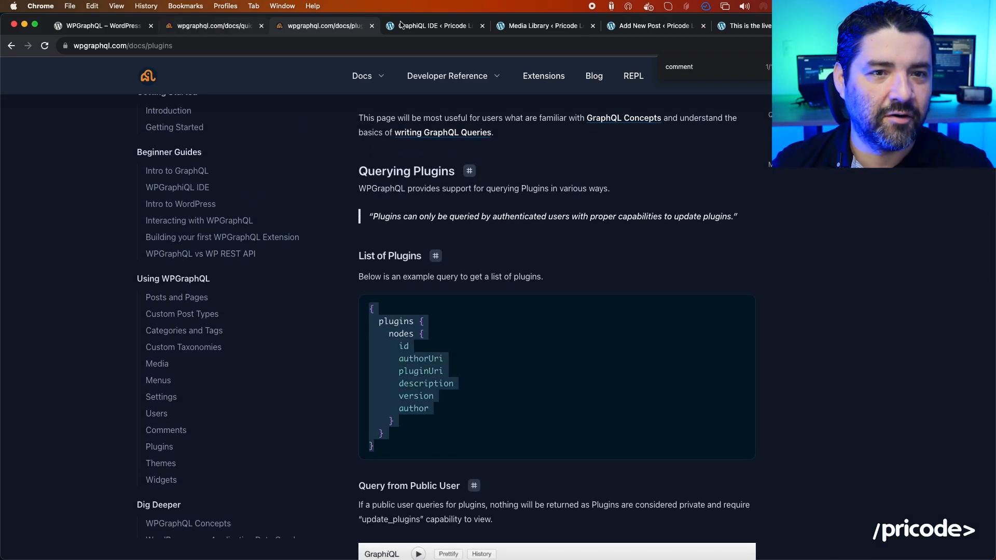
# Run the plugins query, getting an empty nodes list, and check the Media Library tab.
pyautogui.click(435, 25)
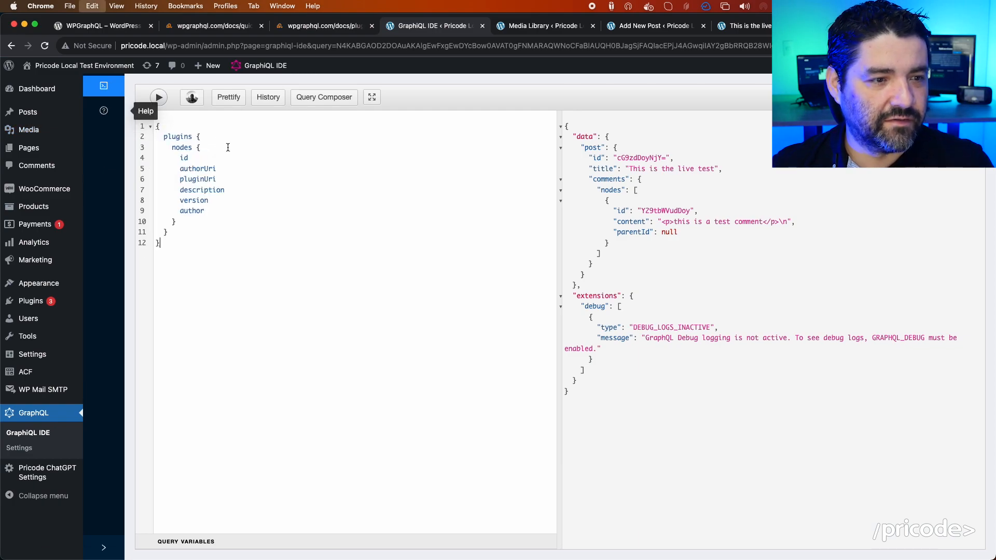
pyautogui.click(158, 97)
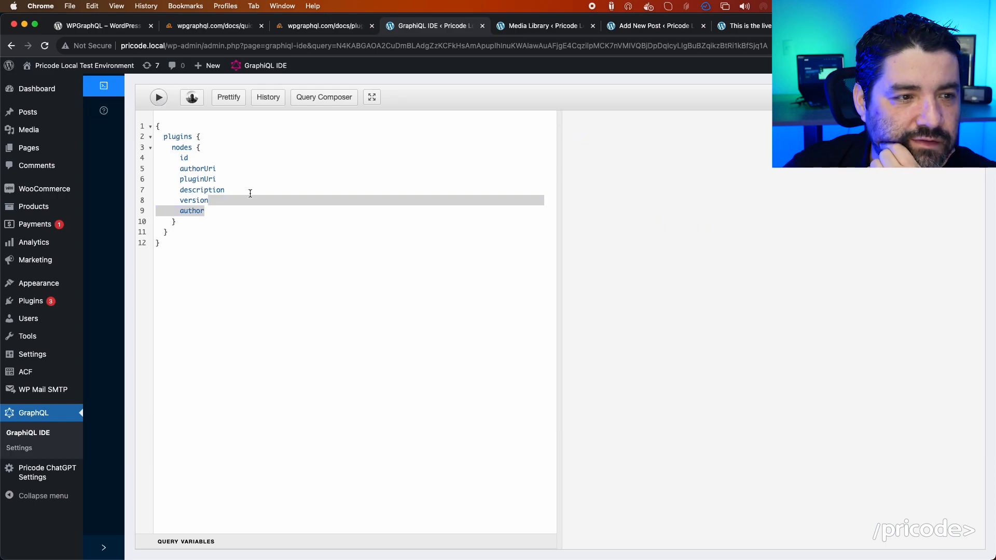
pyautogui.click(543, 26)
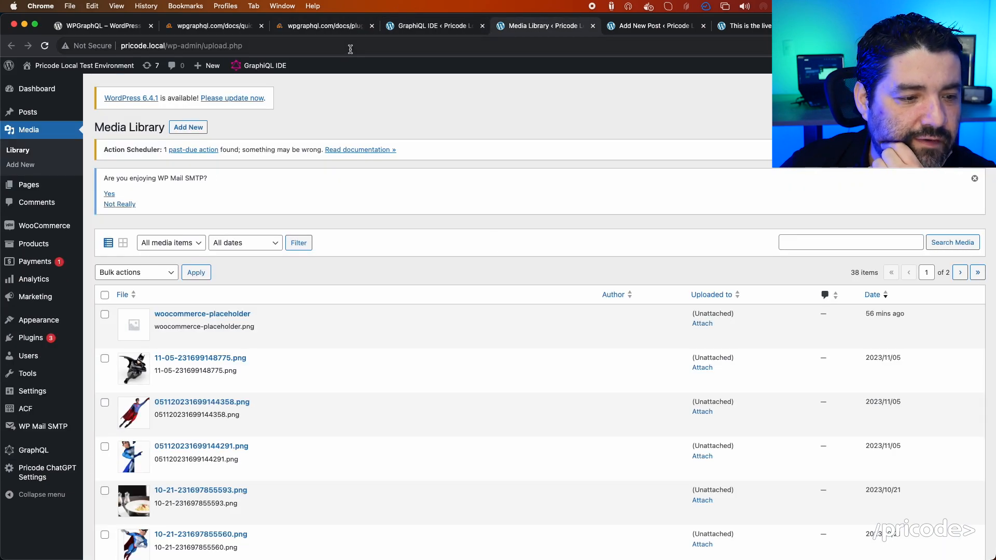
pyautogui.scroll(-3)
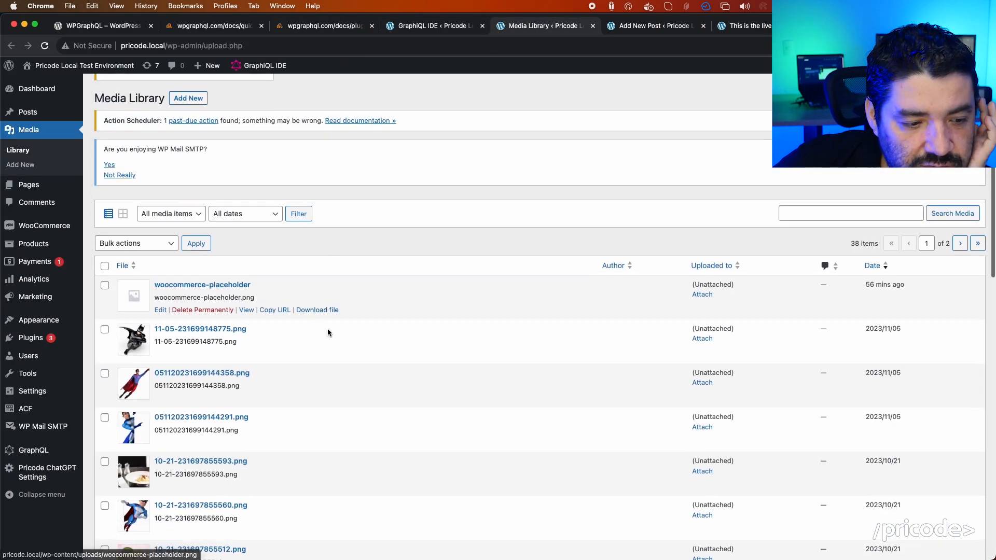
pyautogui.click(435, 25)
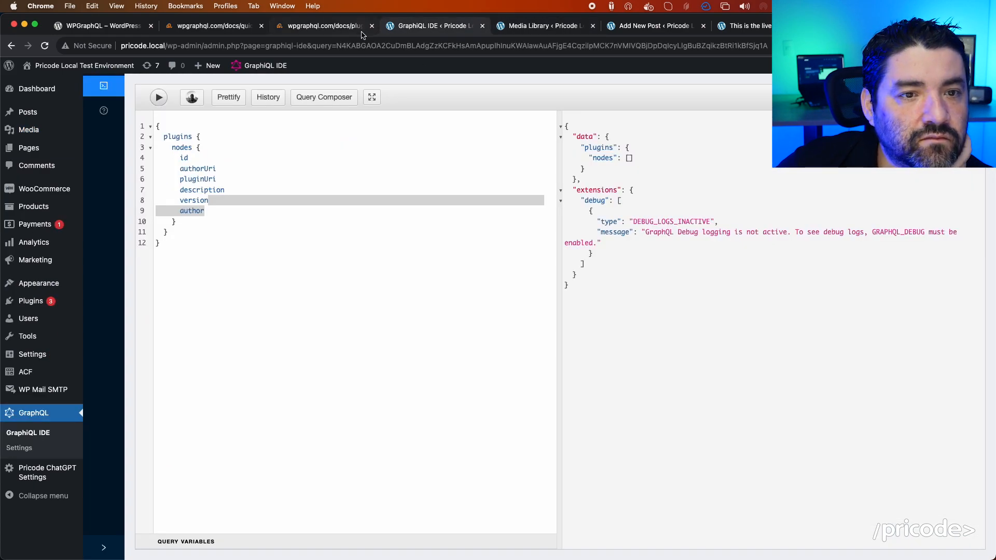
pyautogui.click(324, 25)
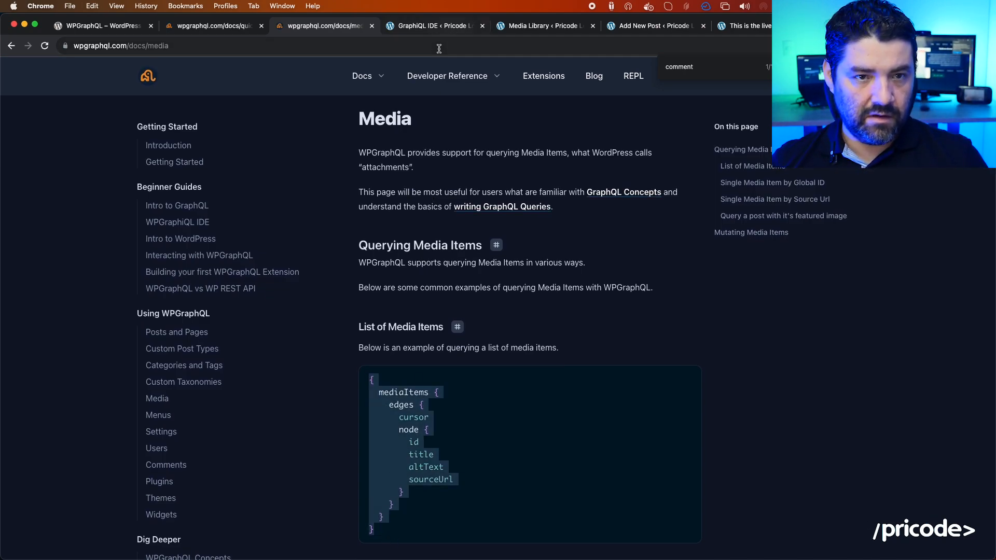
# Run the mediaItems query to list uploaded images with their titles and source URLs.
pyautogui.click(434, 26)
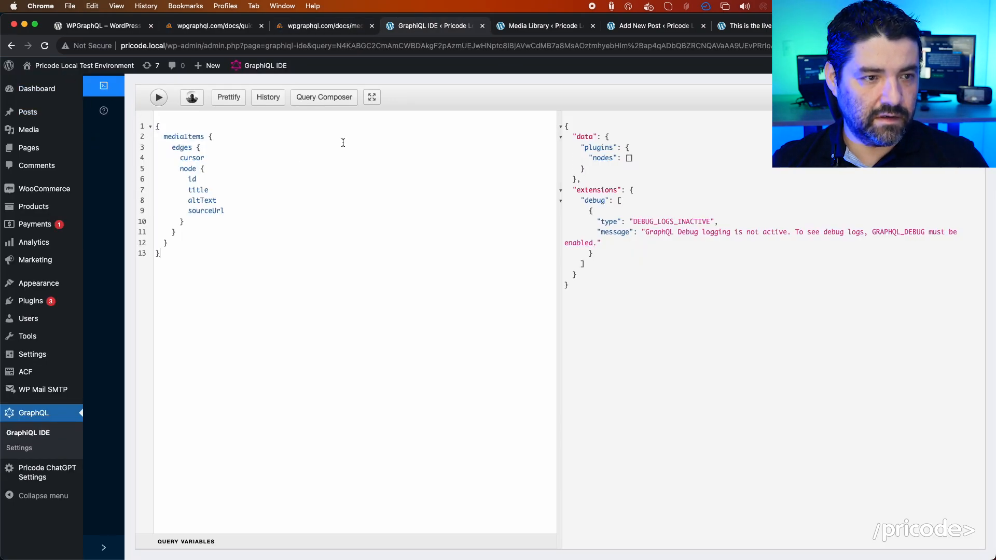
pyautogui.click(157, 97)
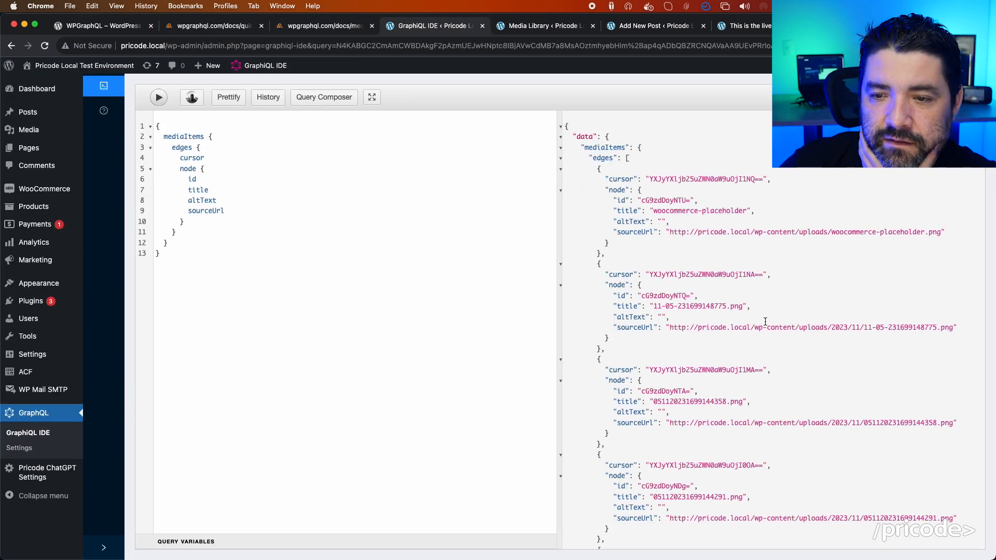
pyautogui.scroll(-3)
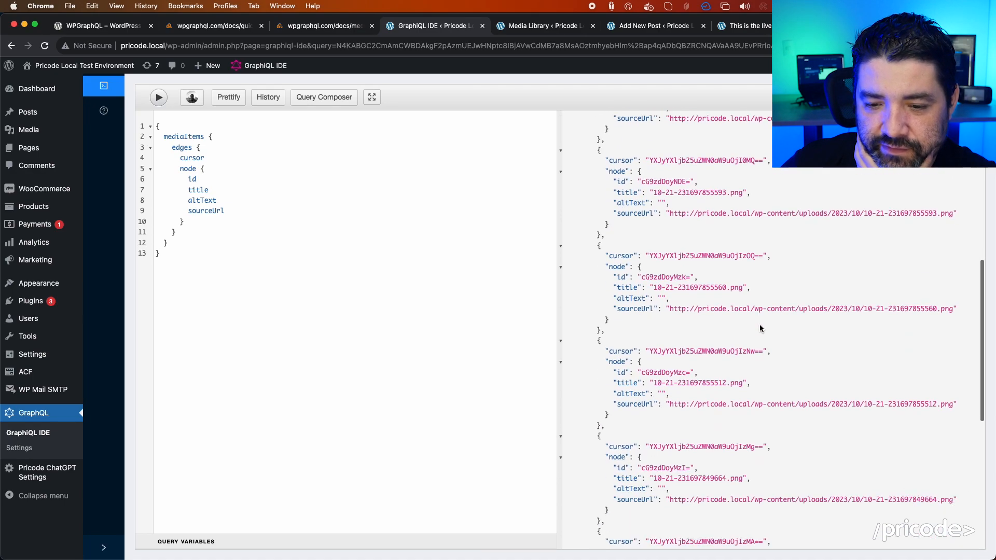
pyautogui.click(157, 97)
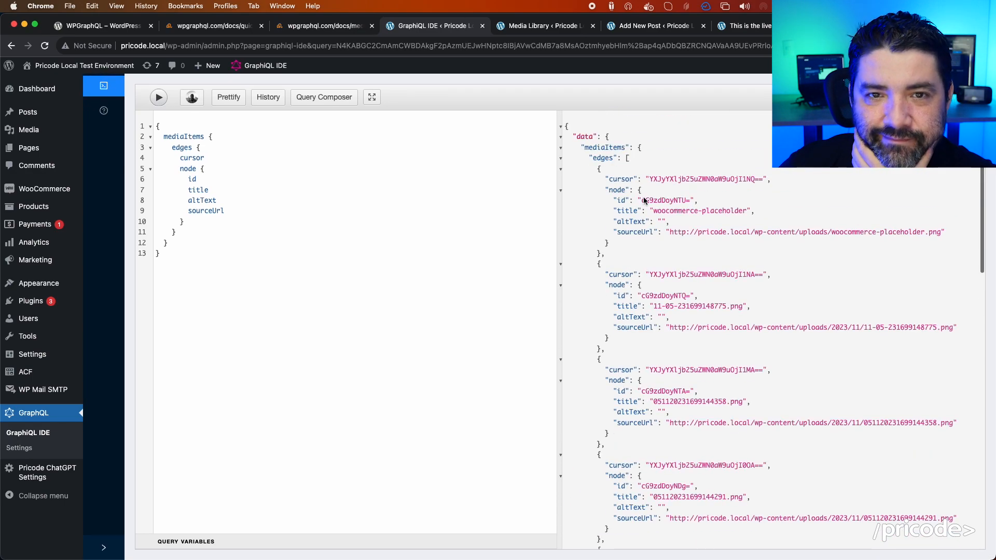
pyautogui.click(320, 26)
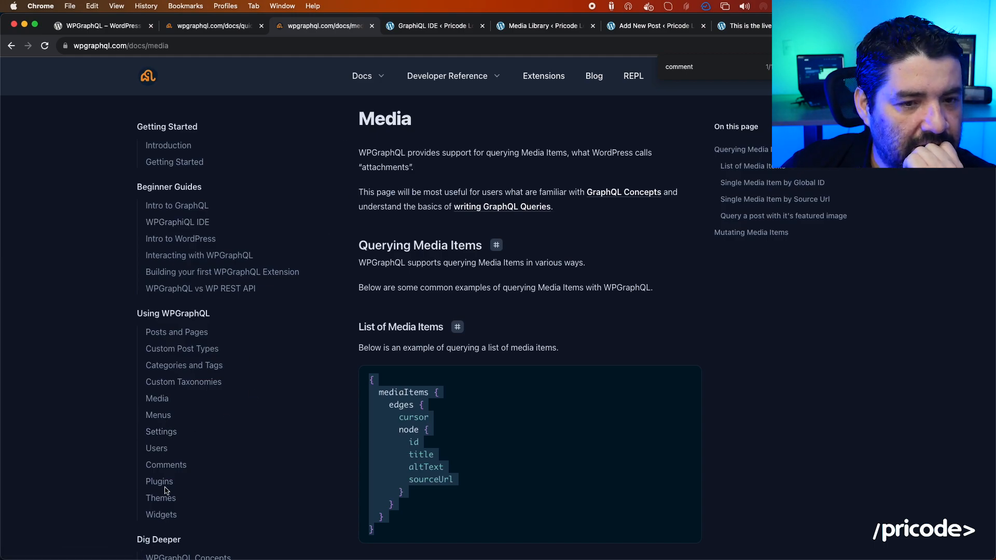
pyautogui.click(160, 481)
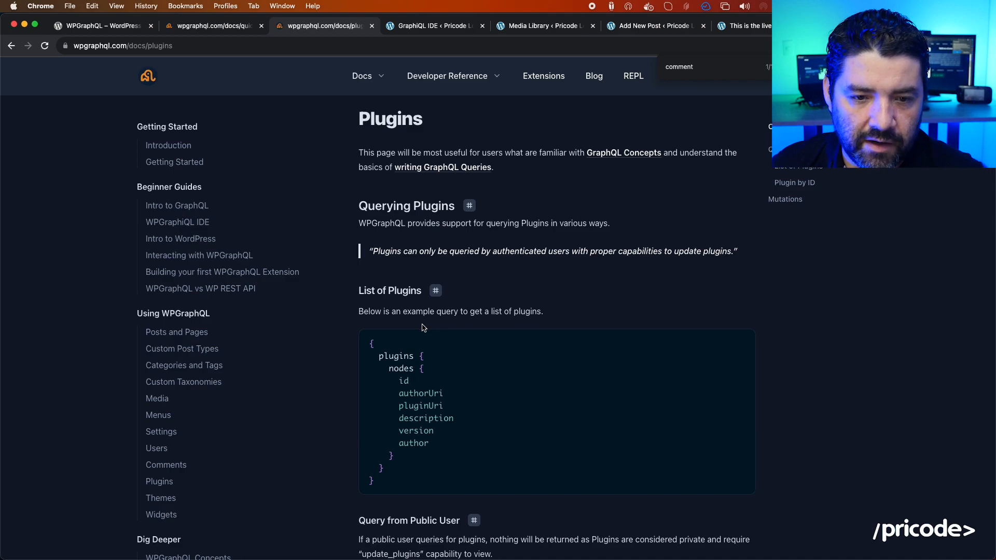
pyautogui.moveTo(648, 273)
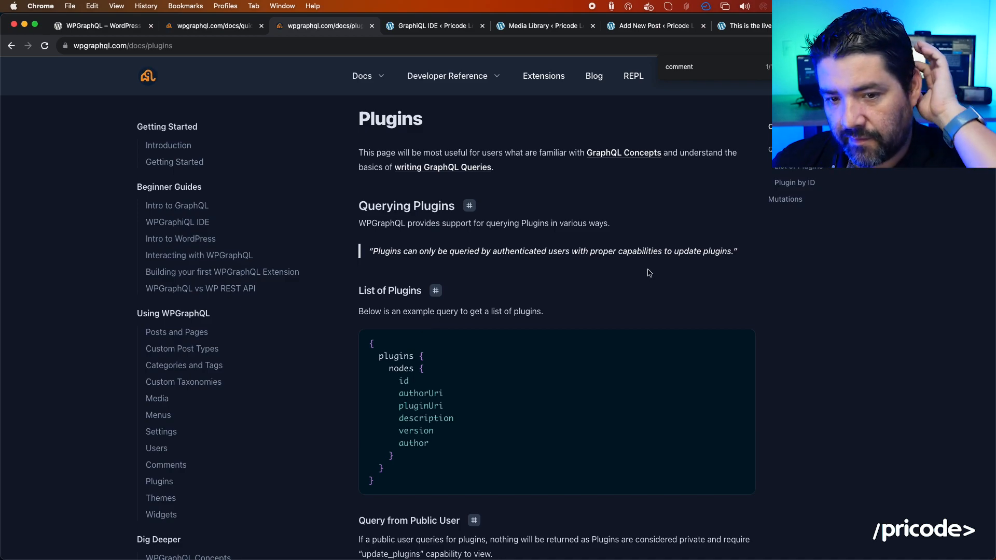